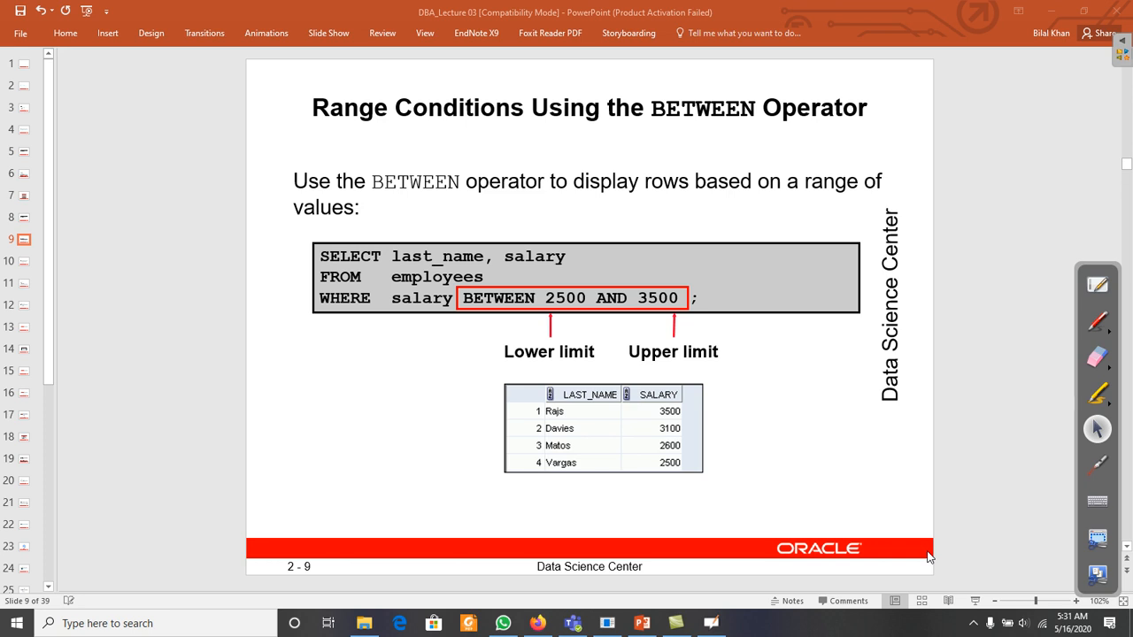
pyautogui.moveTo(544, 301)
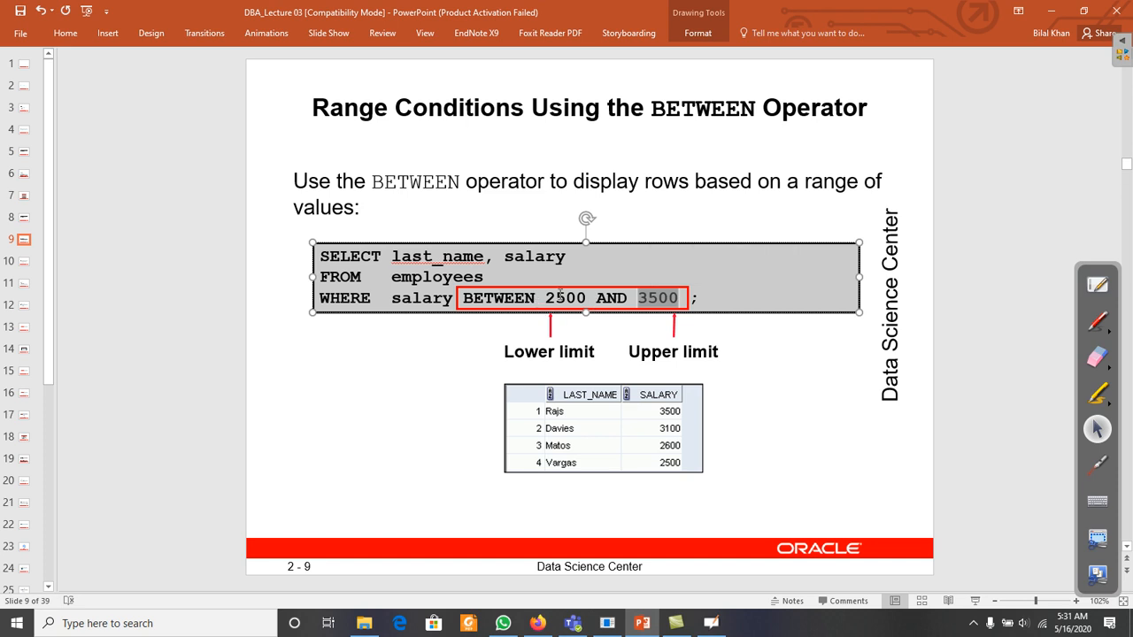
# Step: Write SELECT EMPLOYEE_ID, FIRST_NAME, LAST_NAME, SALARY FROM EMPLOYEES at the prompt
pyautogui.rightClick(565, 298)
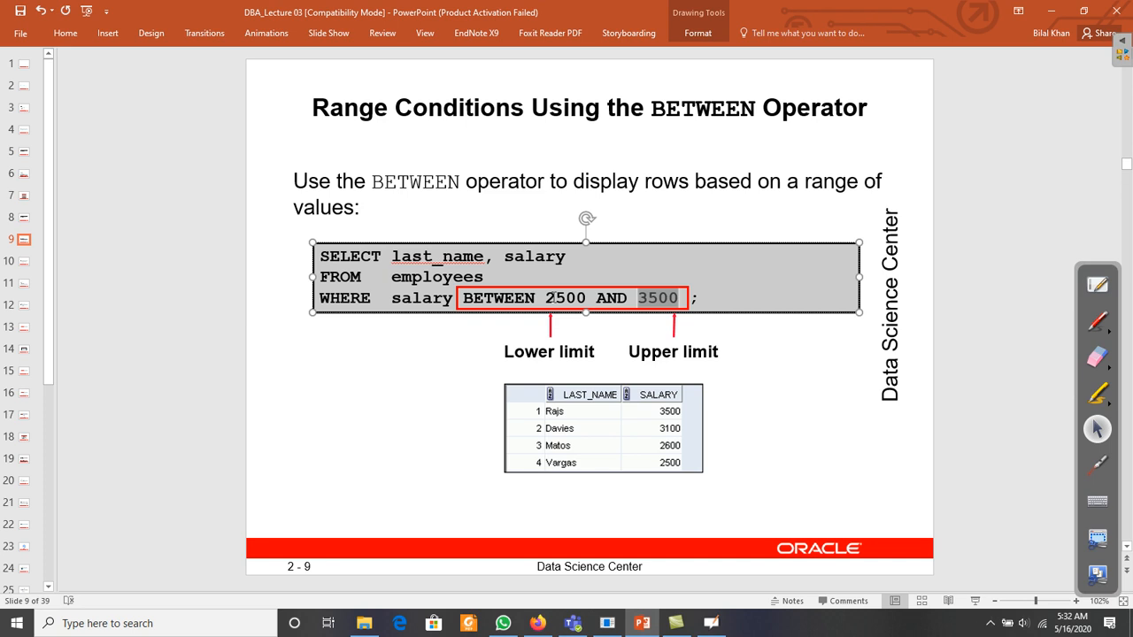
pyautogui.moveTo(676, 138)
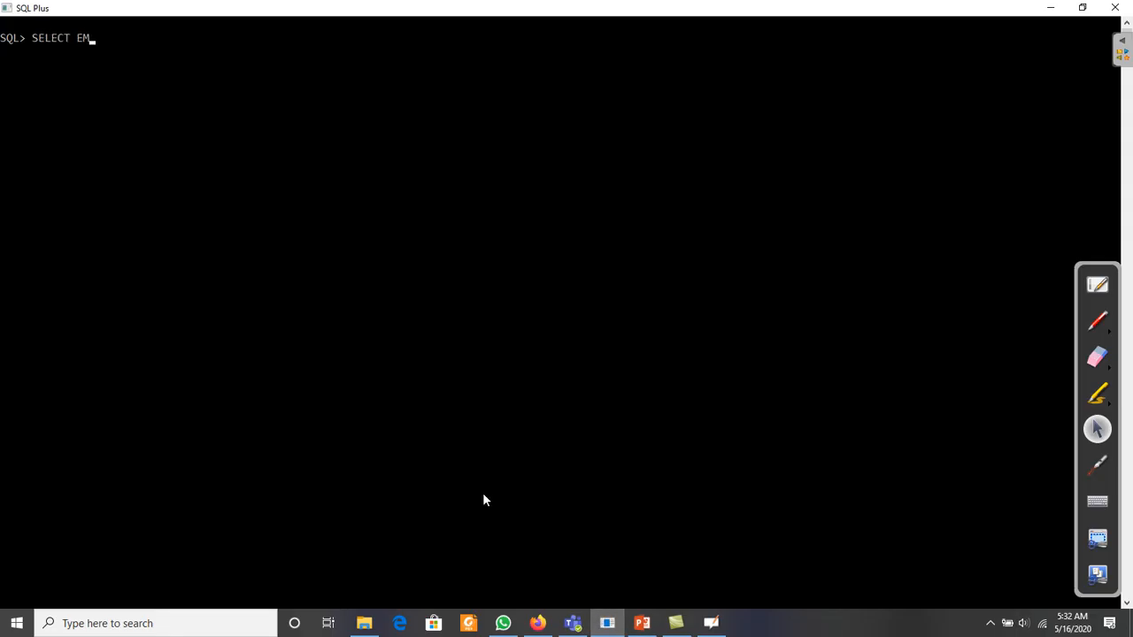
pyautogui.write('PLOYEE')
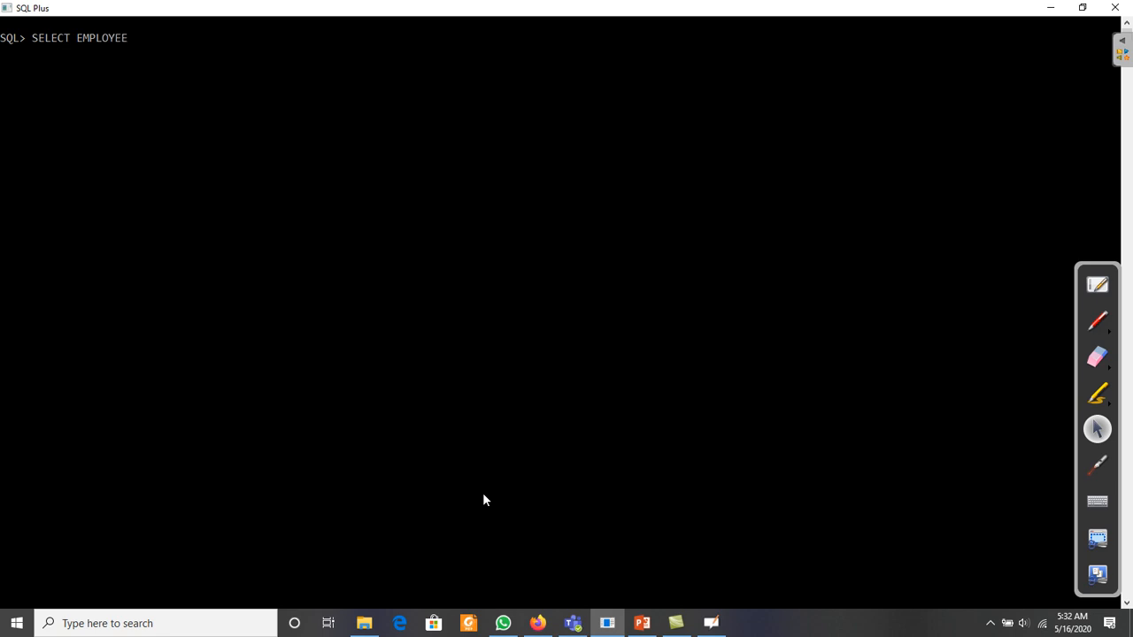
pyautogui.write('_ID, FIRST')
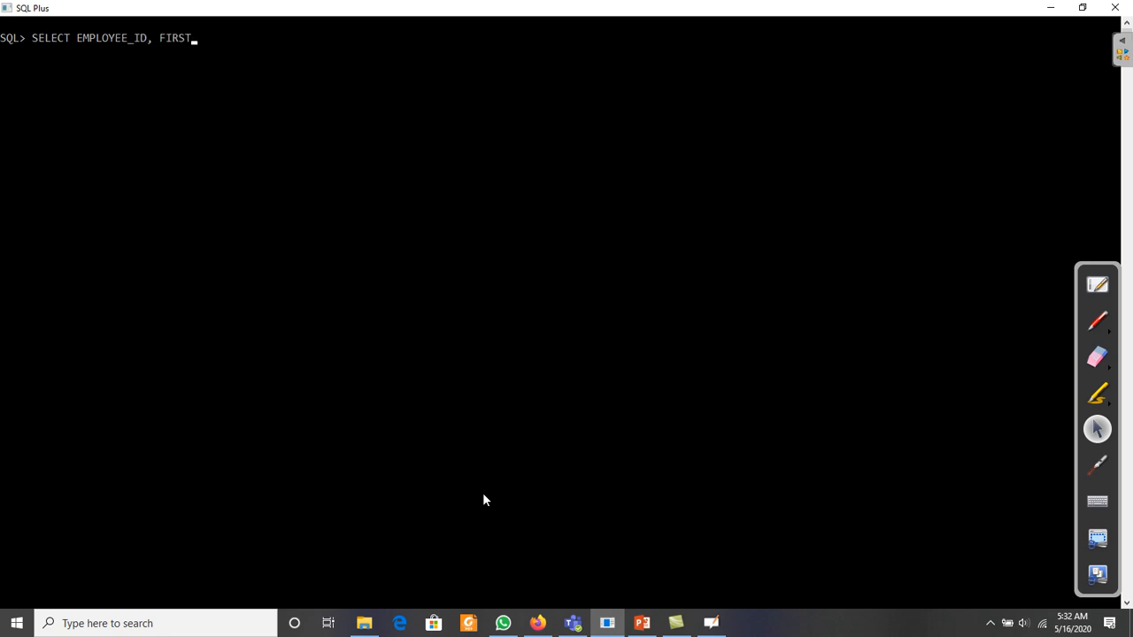
pyautogui.write('_NAME, LS')
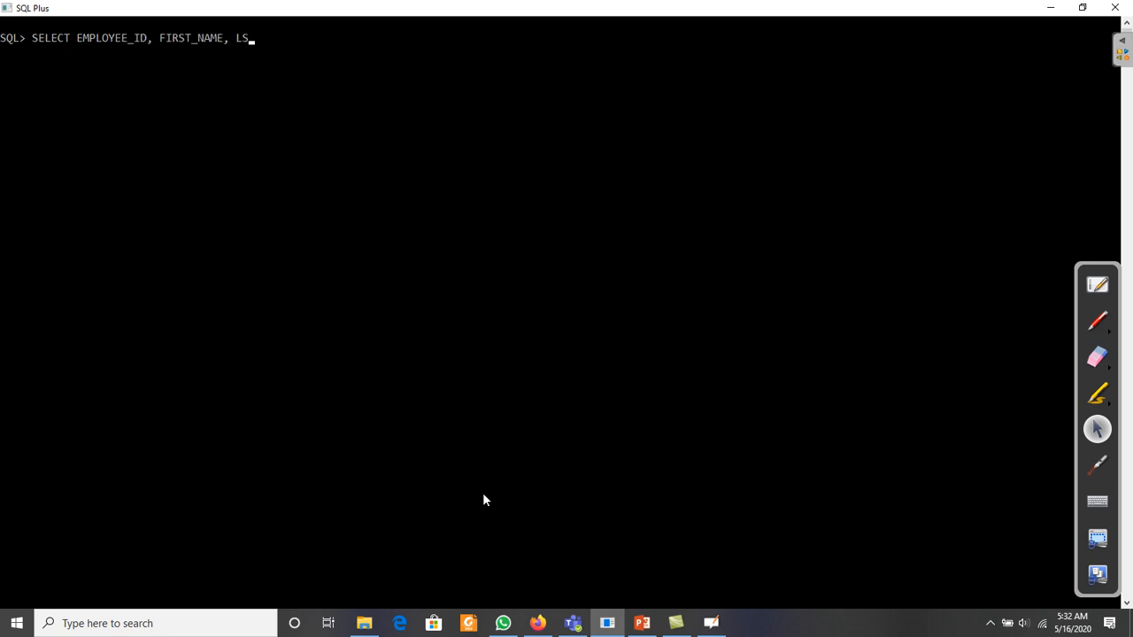
pyautogui.write('AST')
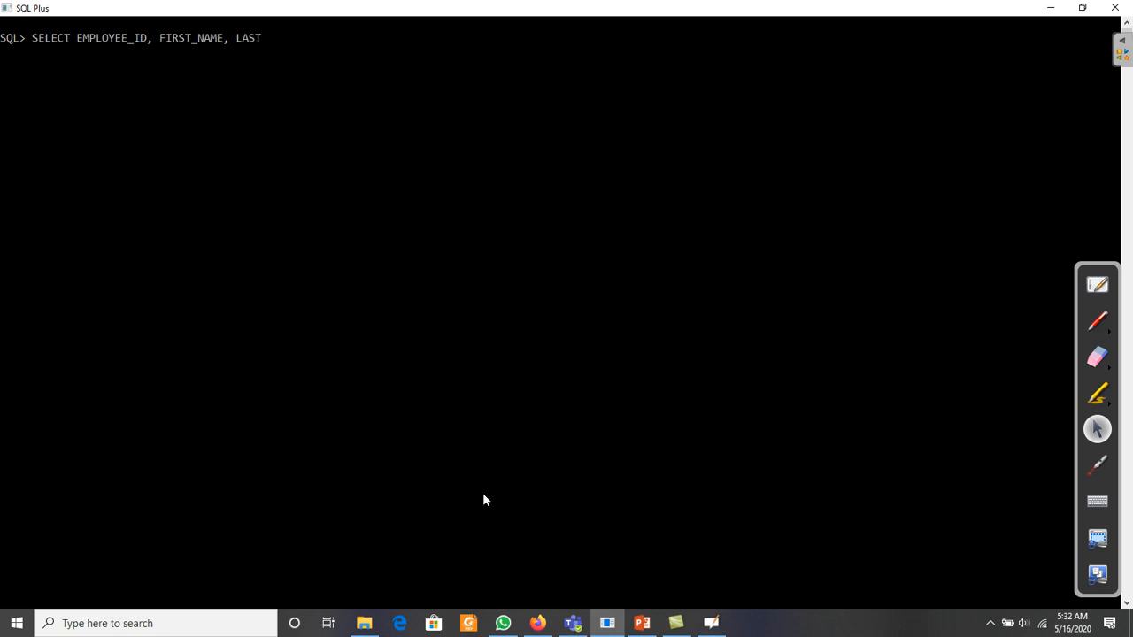
pyautogui.write('_NAME,')
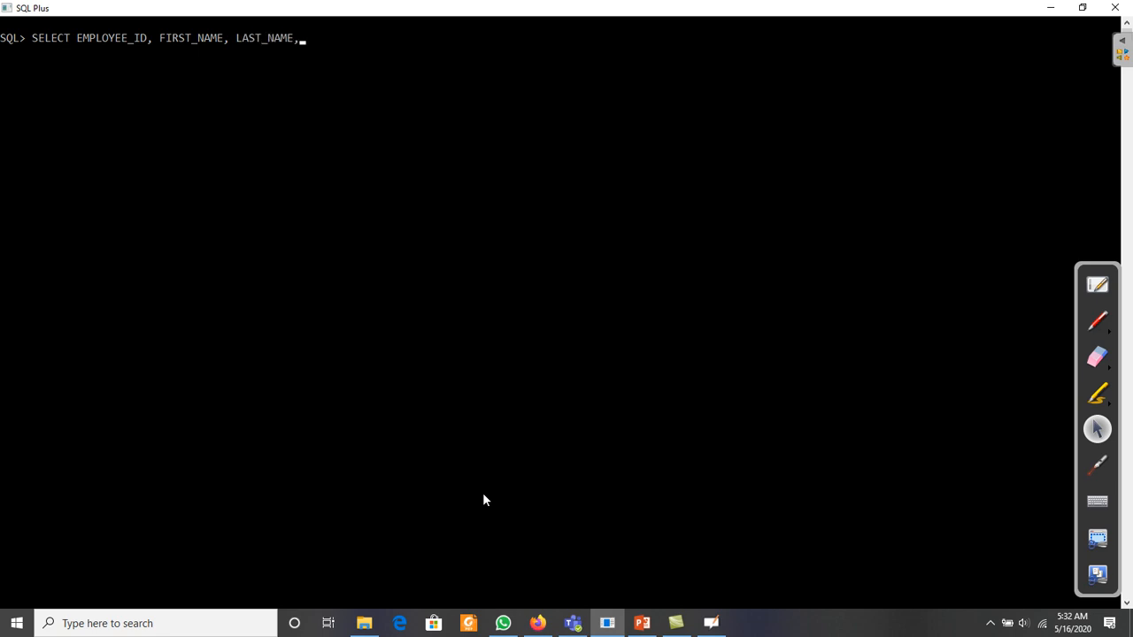
pyautogui.write('SALARY')
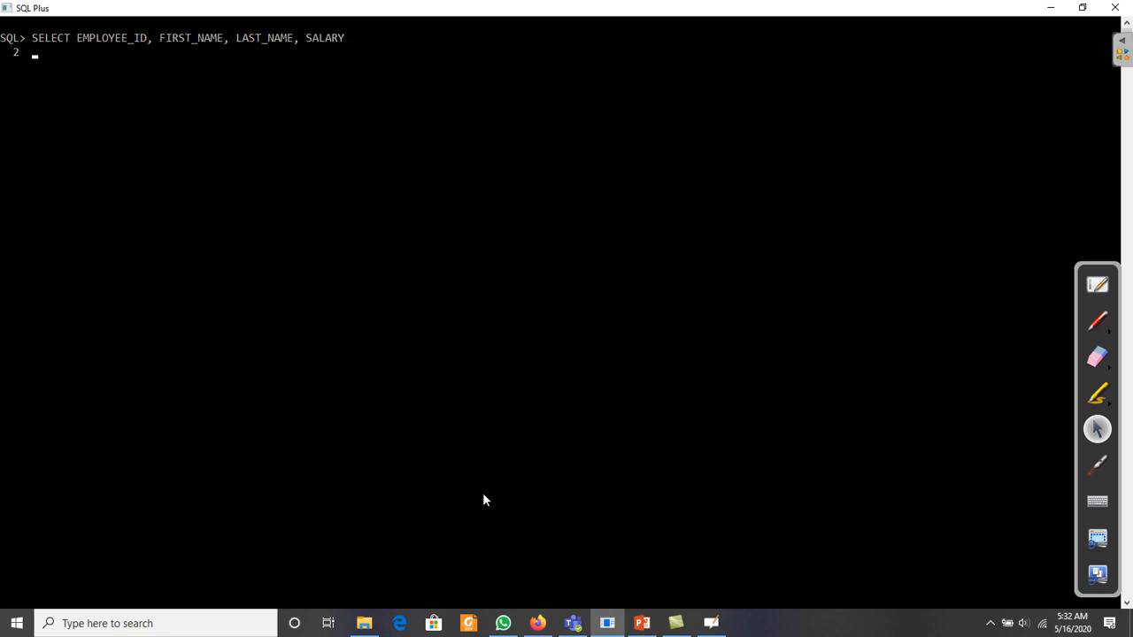
pyautogui.write('FROM EM')
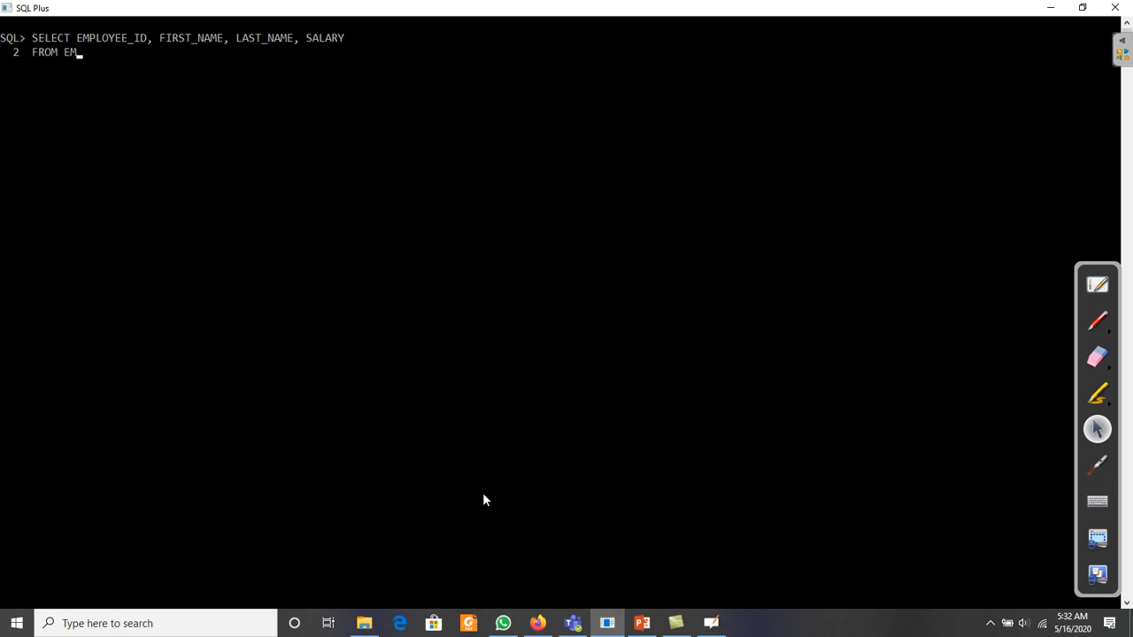
pyautogui.write('PLOYEES')
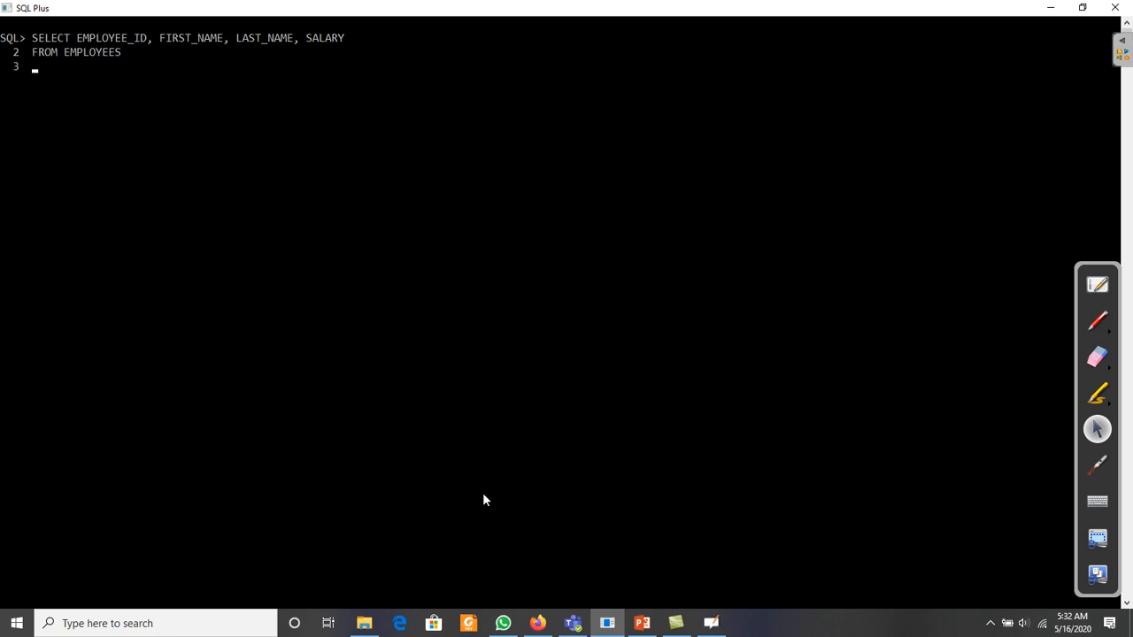
# Step: Add the filter WHERE salary between 2500 AND 3500; to complete the query
pyautogui.write('WHERE')
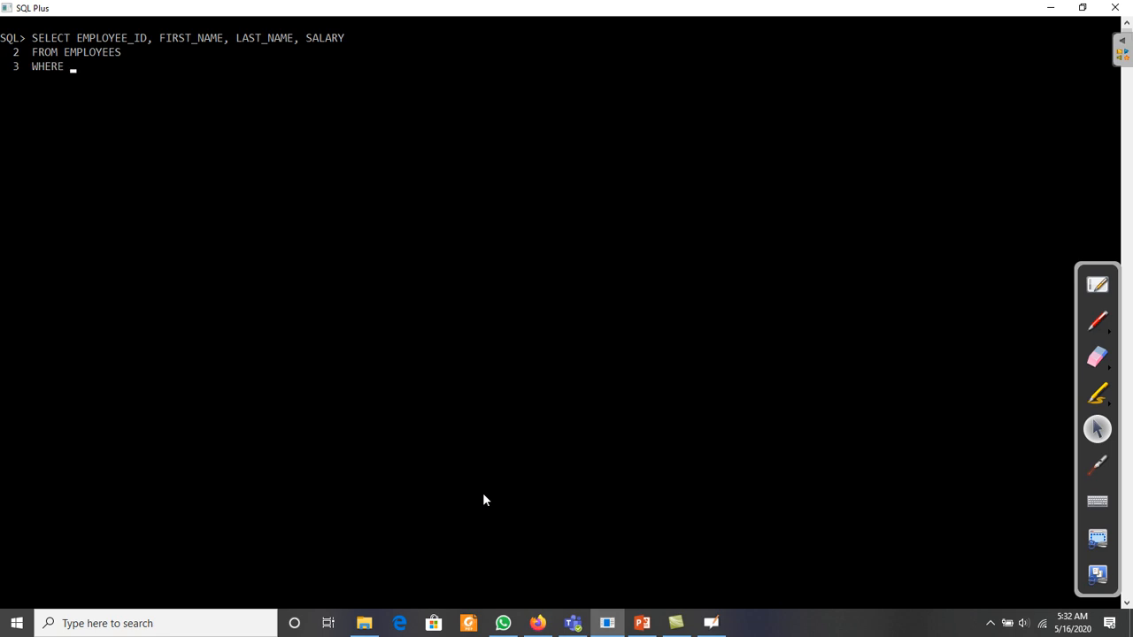
pyautogui.write('salary bet')
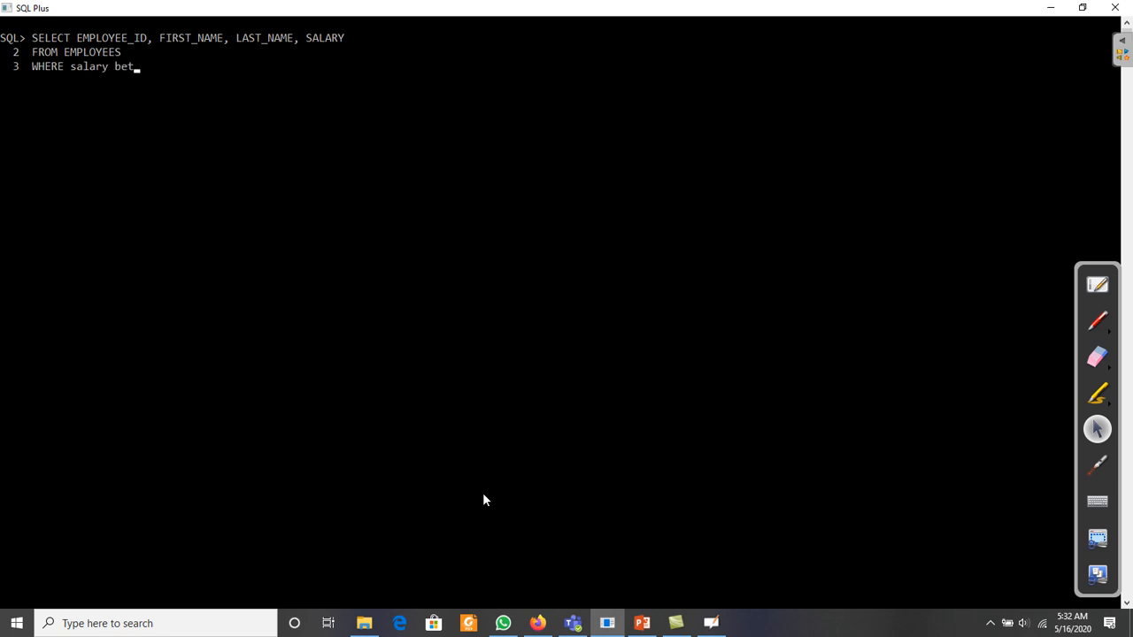
pyautogui.write('ween')
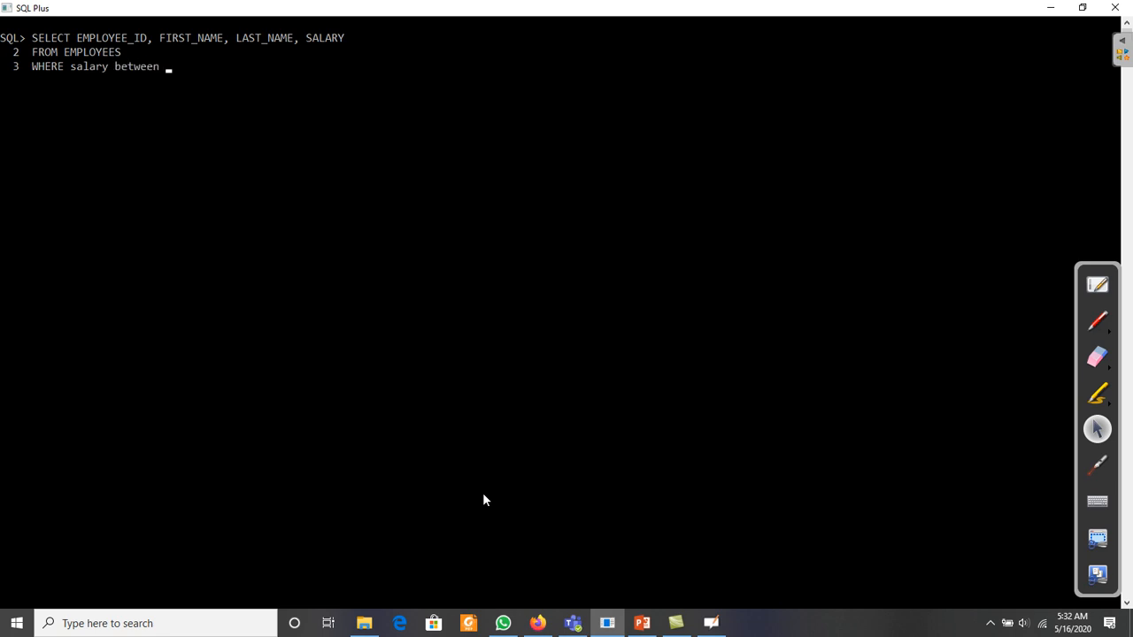
pyautogui.write('250')
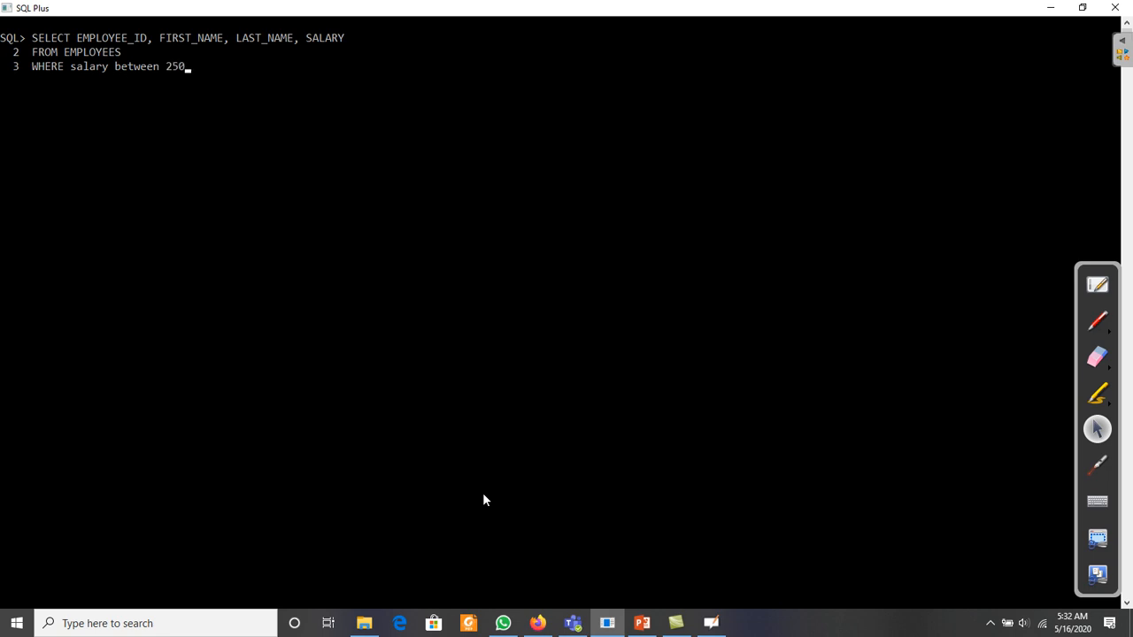
pyautogui.write('0 AND 35')
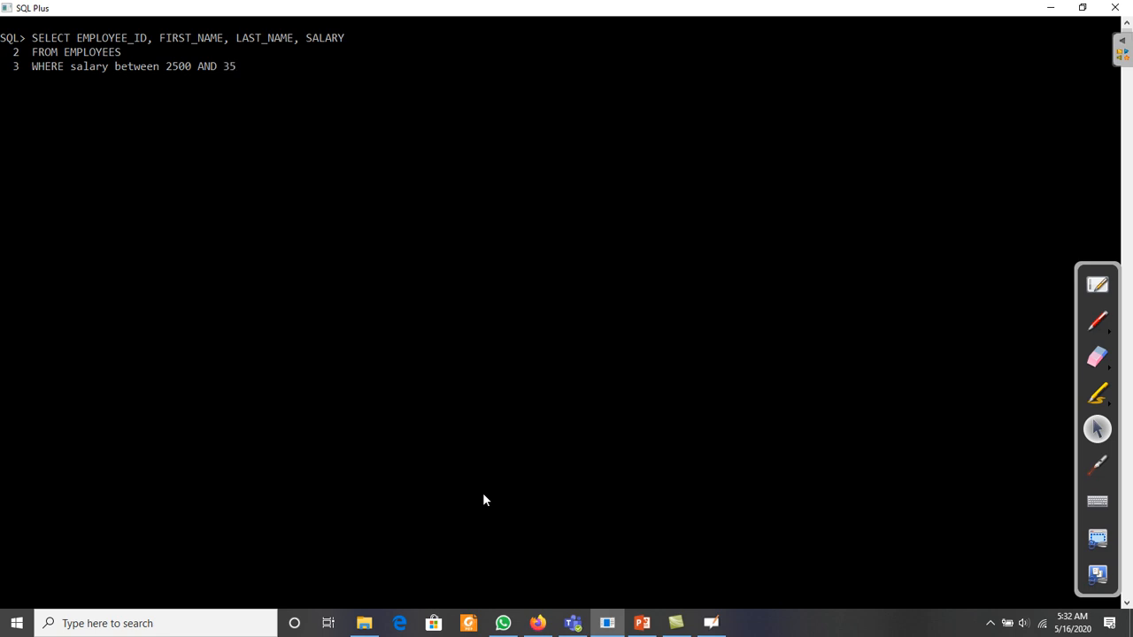
pyautogui.write('00;')
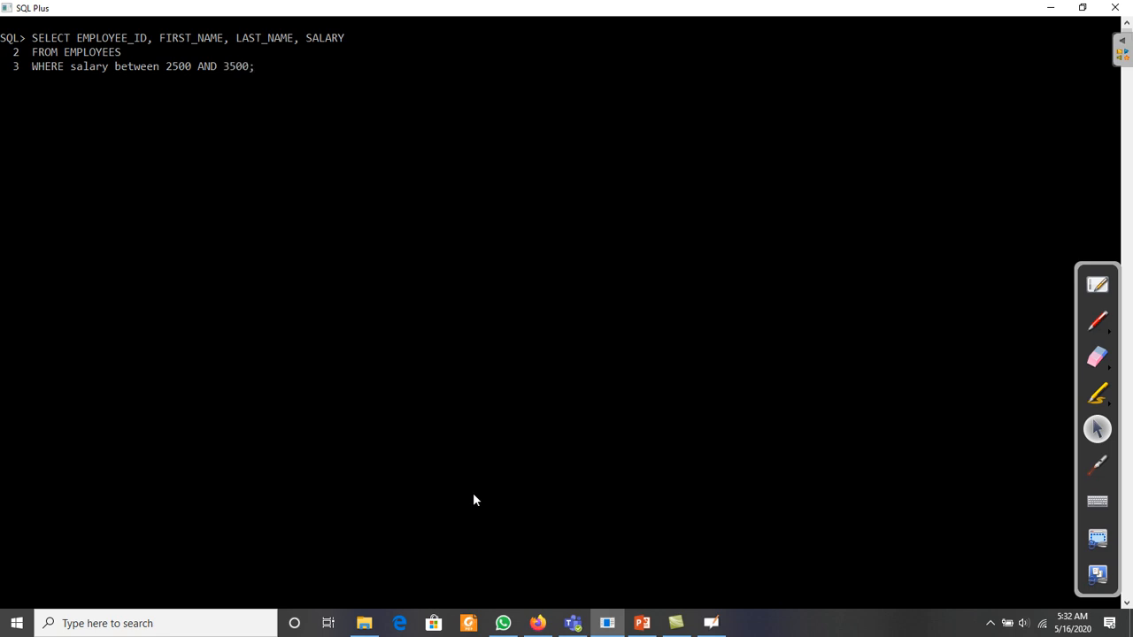
pyautogui.doubleClick(177, 67)
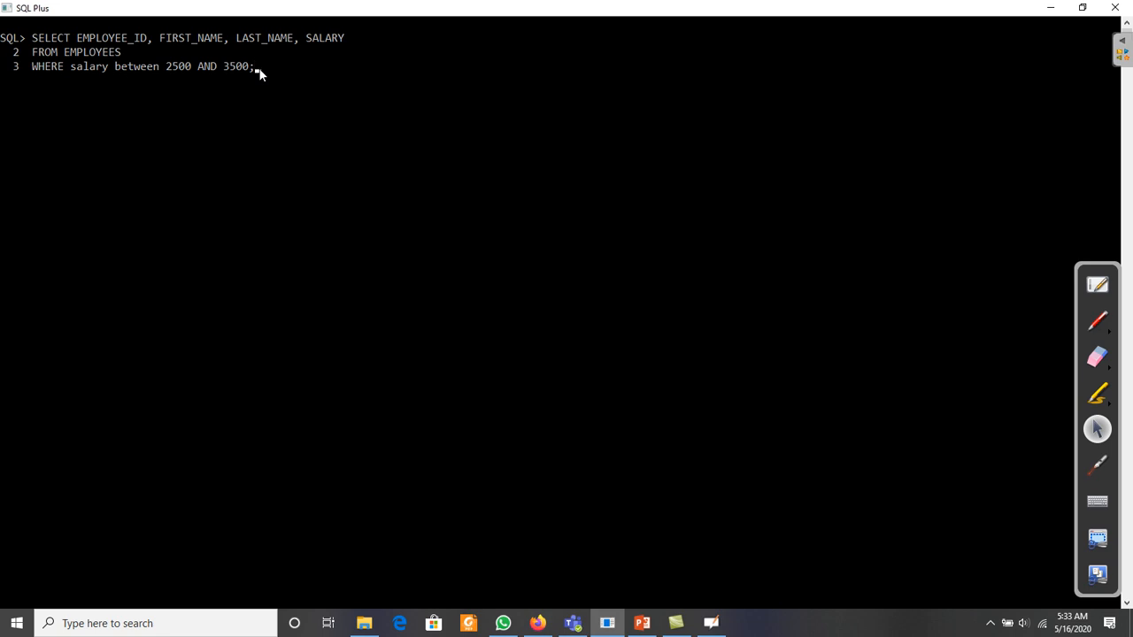
# Step: Execute the salary-range query and review the 33 employees earning 2500 to 3500
pyautogui.press('enter')
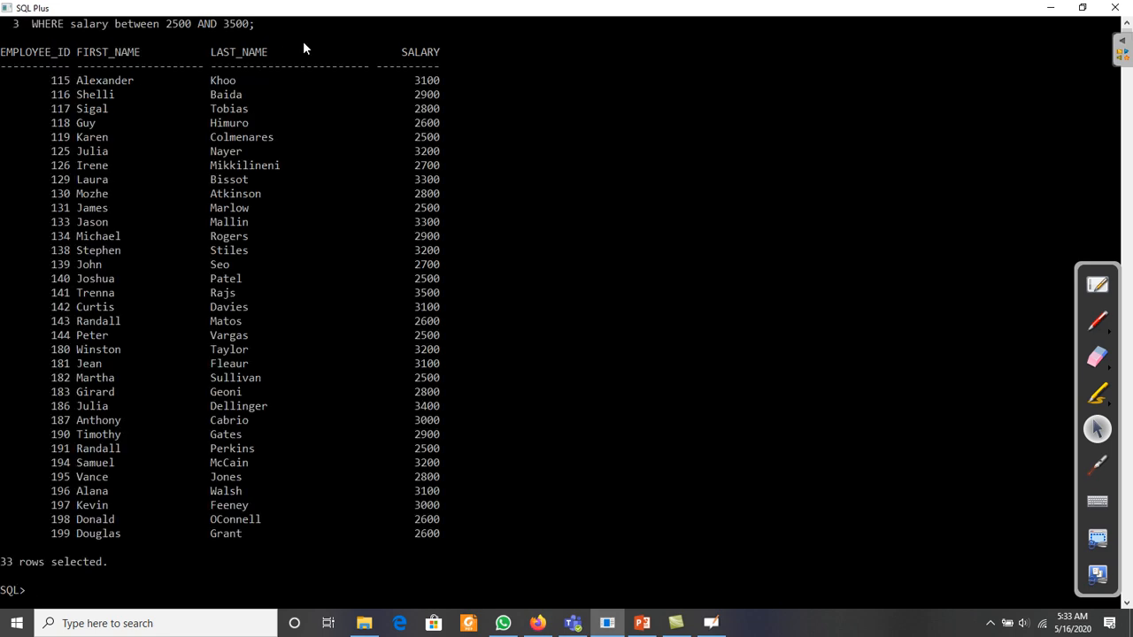
pyautogui.click(426, 79)
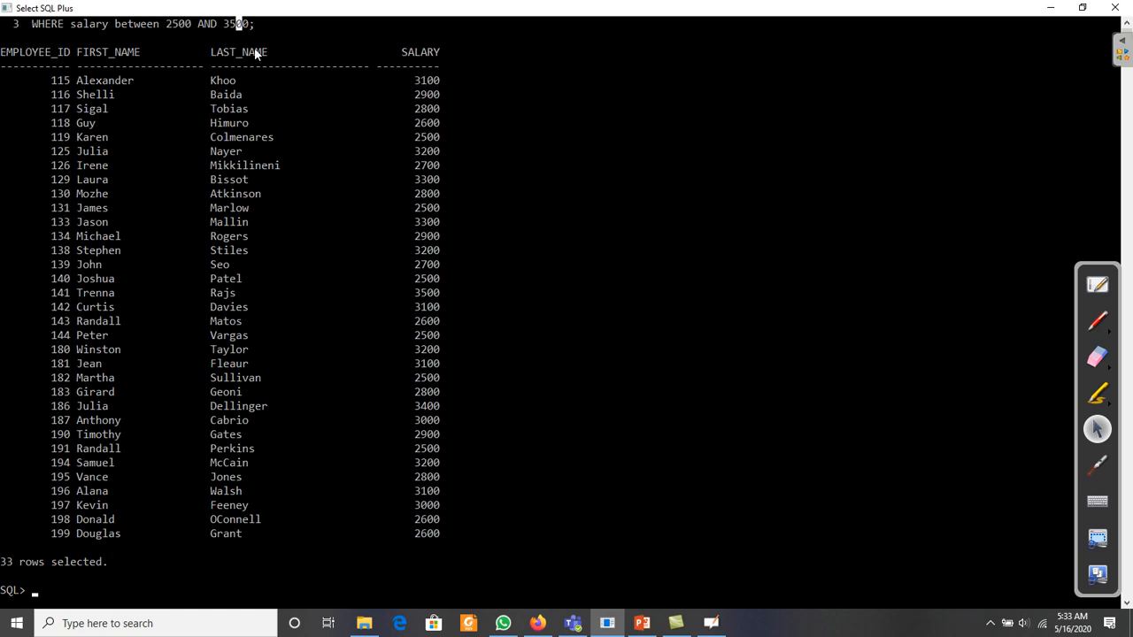
pyautogui.doubleClick(427, 532)
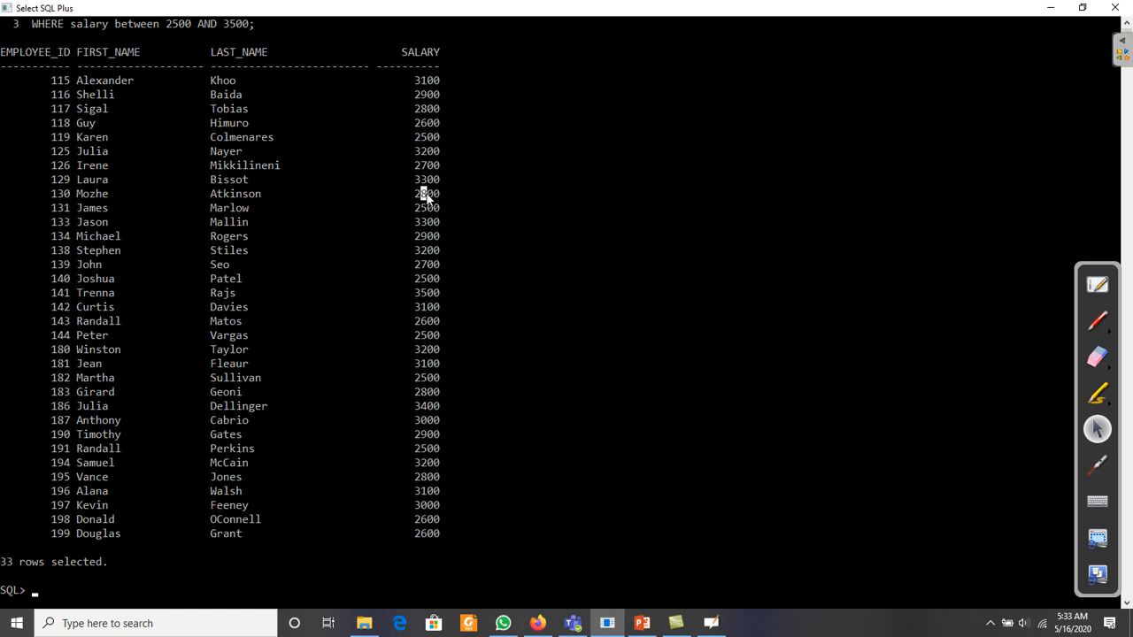
pyautogui.moveTo(223, 421)
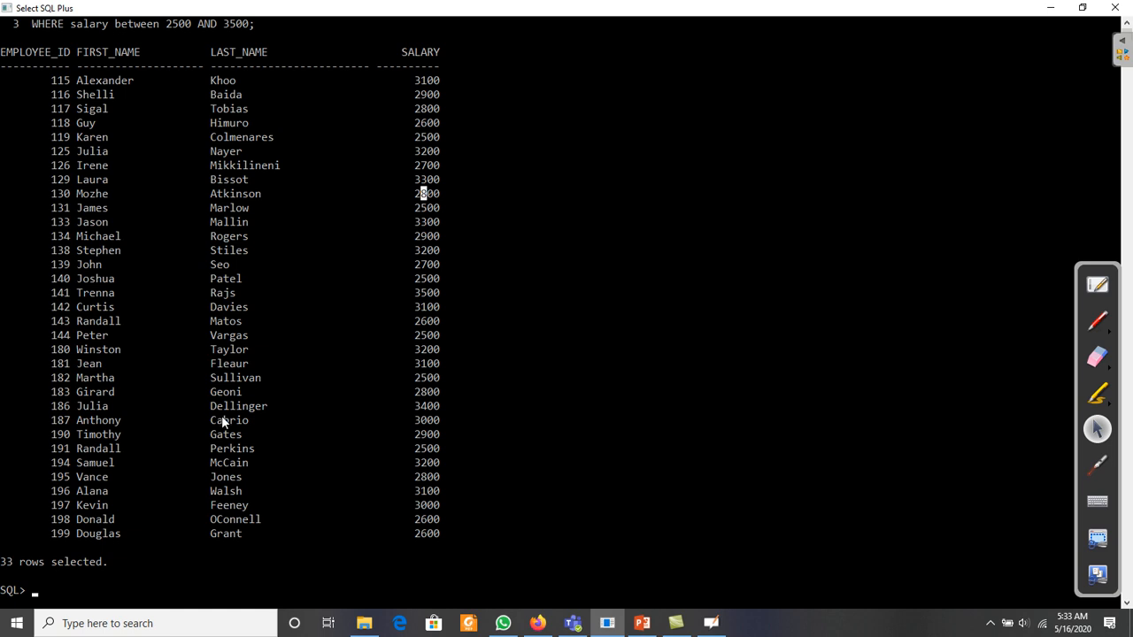
pyautogui.moveTo(120, 542)
pyautogui.write('SELECT EMPLOYEE_ID, FIRST_NAME, LAST_NAME, SALARY')
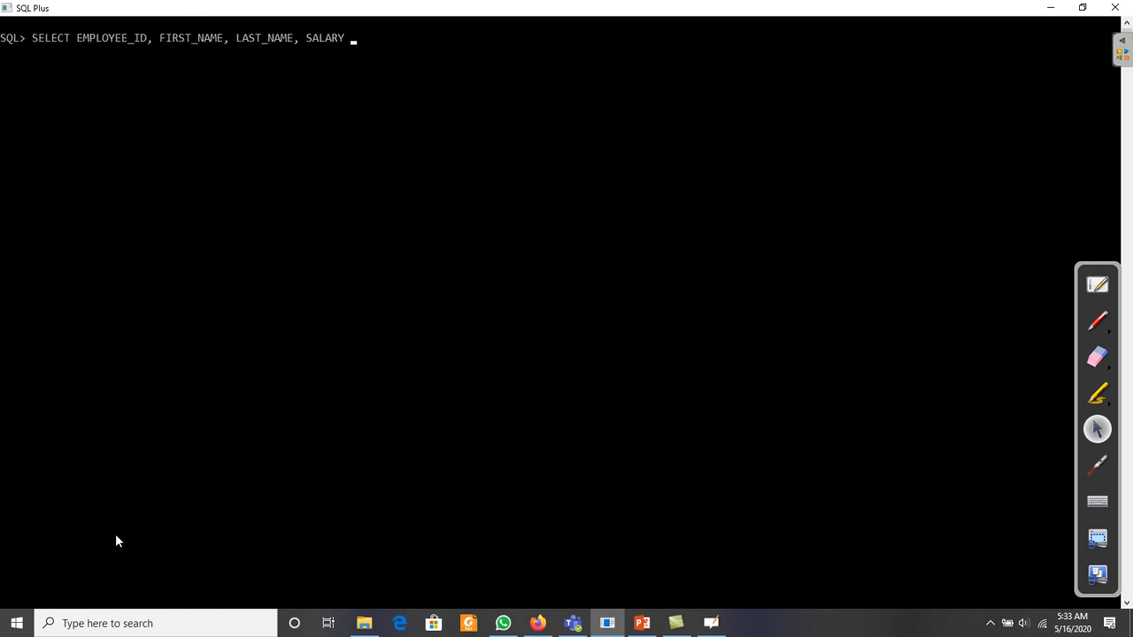
# Step: Write SELECT FIRST_NAME, LAST_NAME, HIRE_DATE FROM EMPLOYEE for the new query
pyautogui.press('enter')
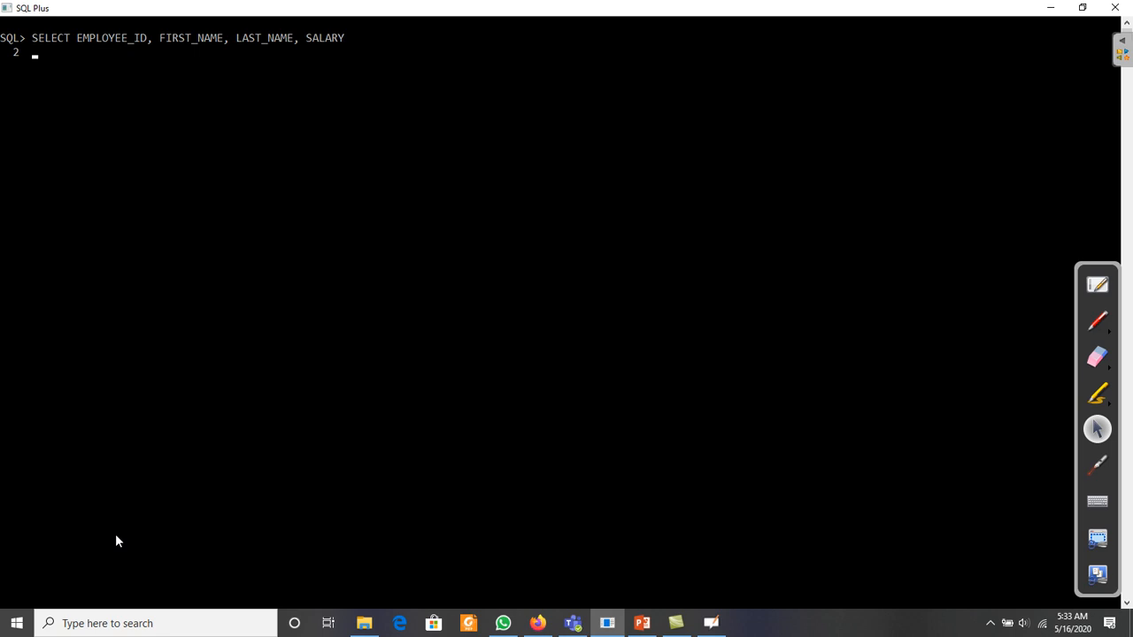
pyautogui.write('FROM')
pyautogui.write('SELECT FIRST')
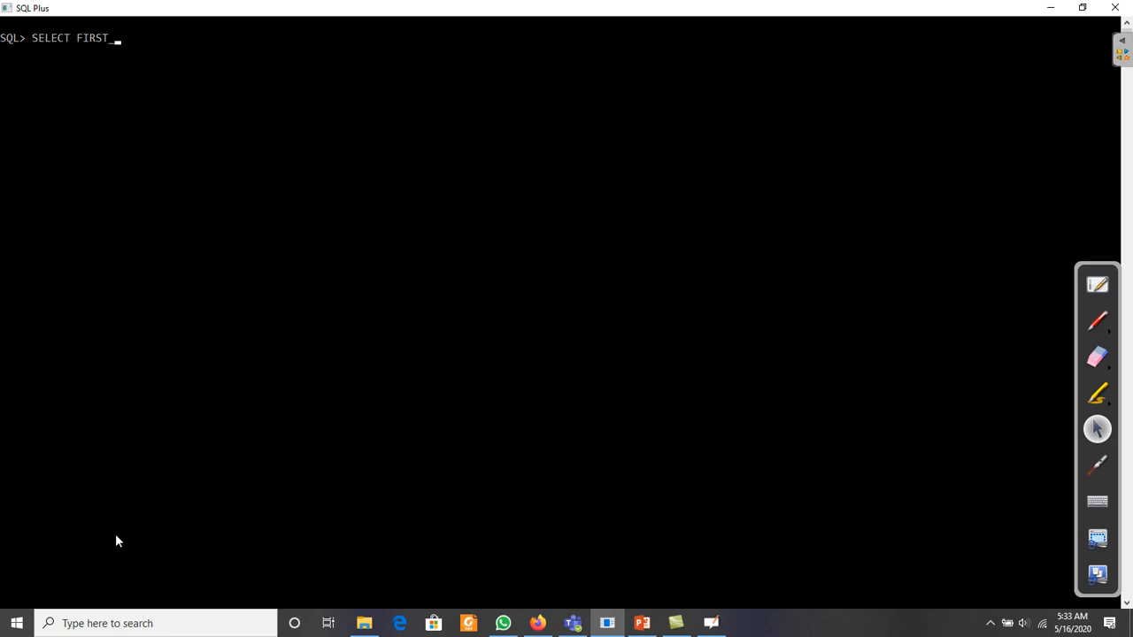
pyautogui.write('_NAME, LS')
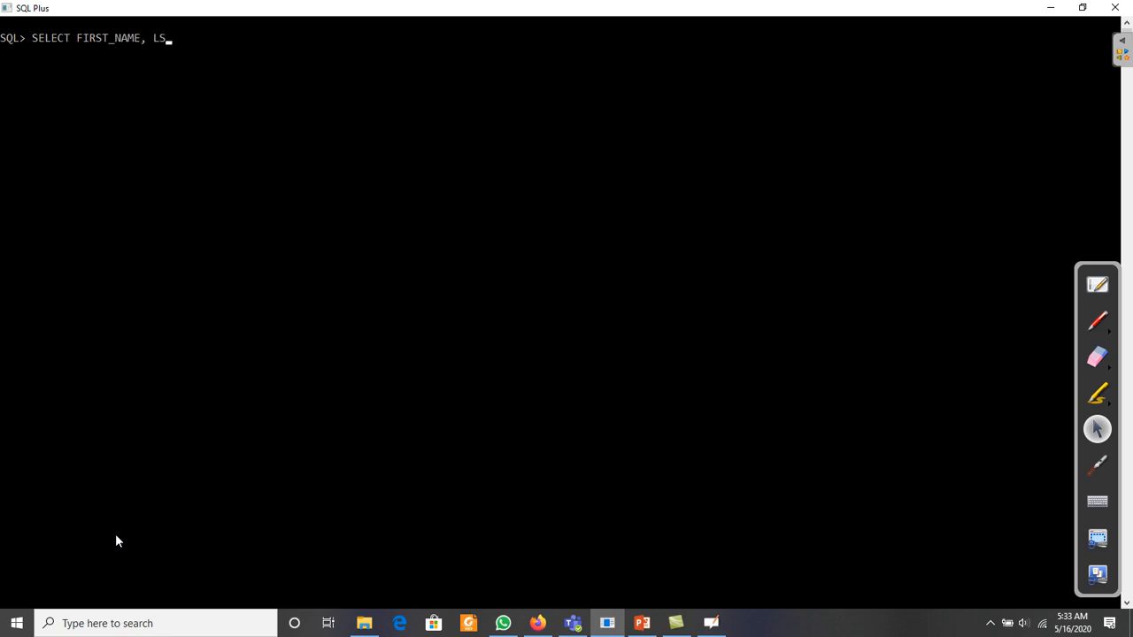
pyautogui.write('AST_NAME')
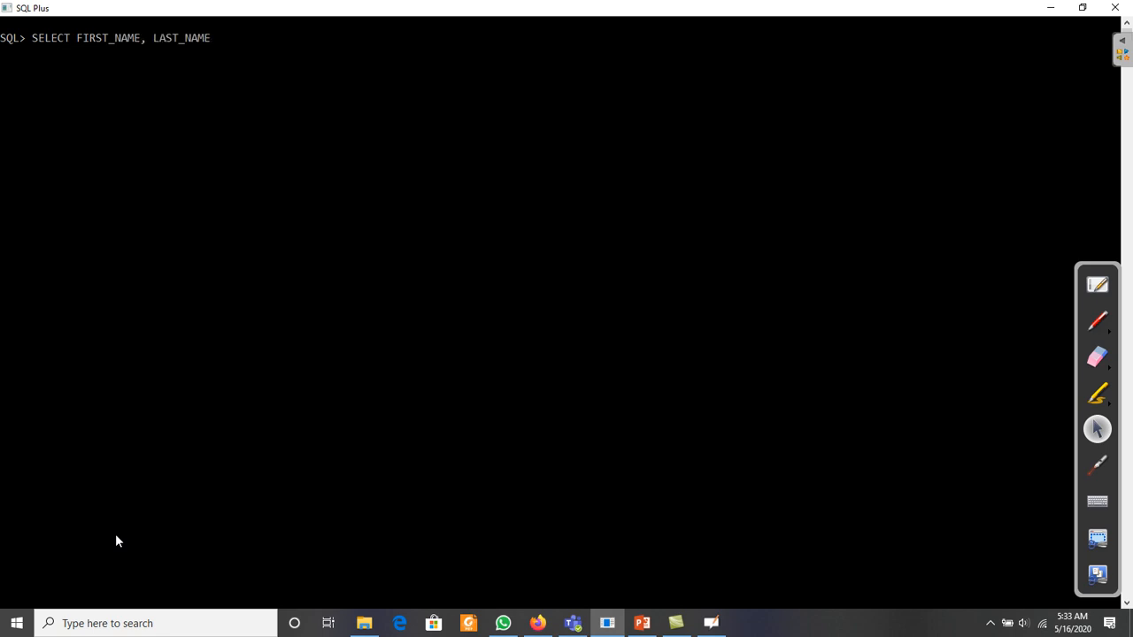
pyautogui.write(', HI')
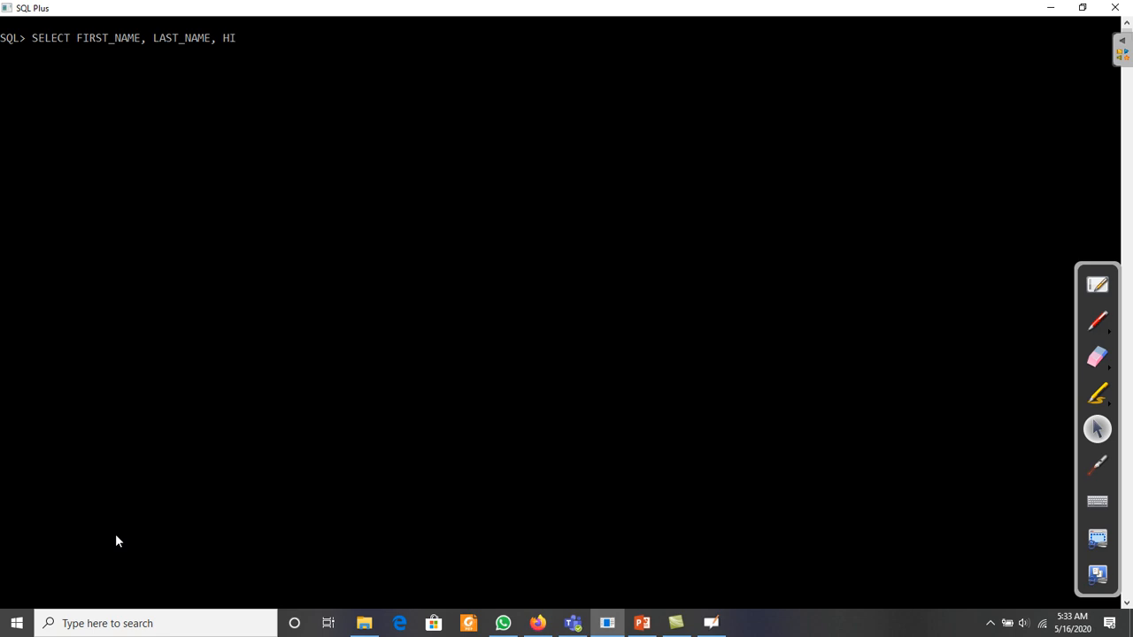
pyautogui.write('RE_dATRE')
pyautogui.write('FR')
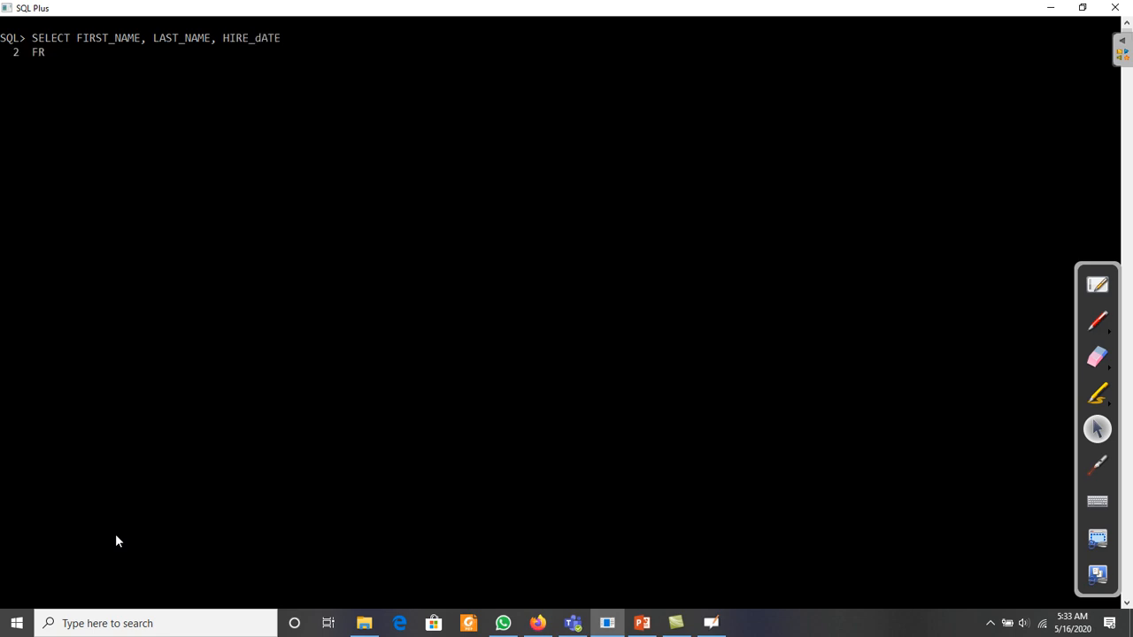
pyautogui.write('OM EMPLOYE')
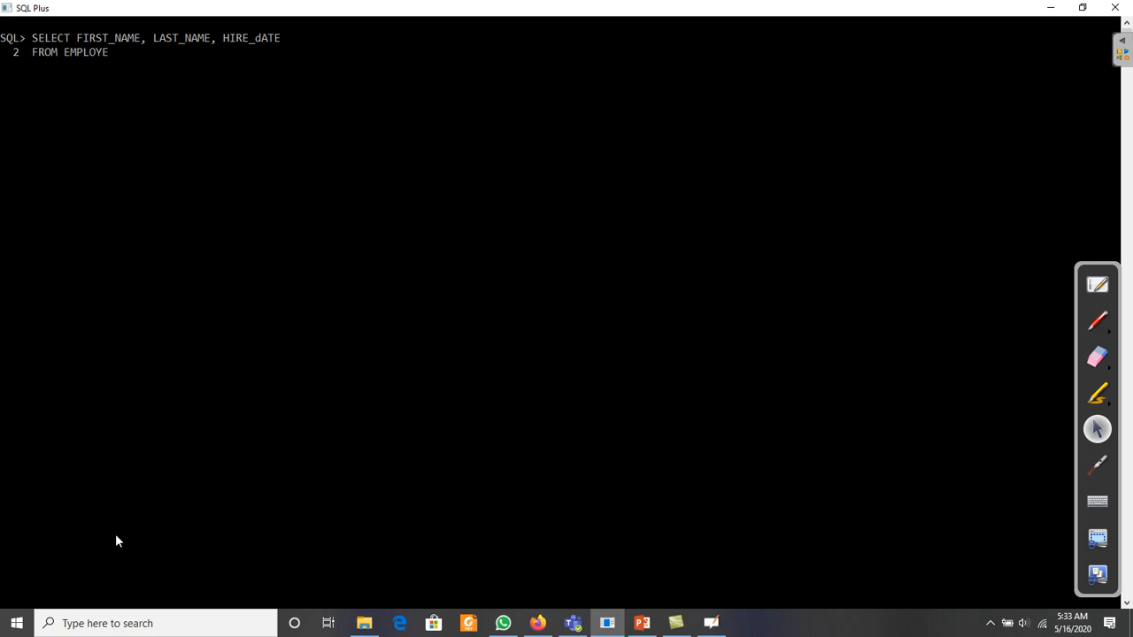
# Step: Add WHERE HIRE_DATE BETWEEN '1-NOV-04' AND '1-DEC-05'; to finish the query
pyautogui.write('WHERE HI')
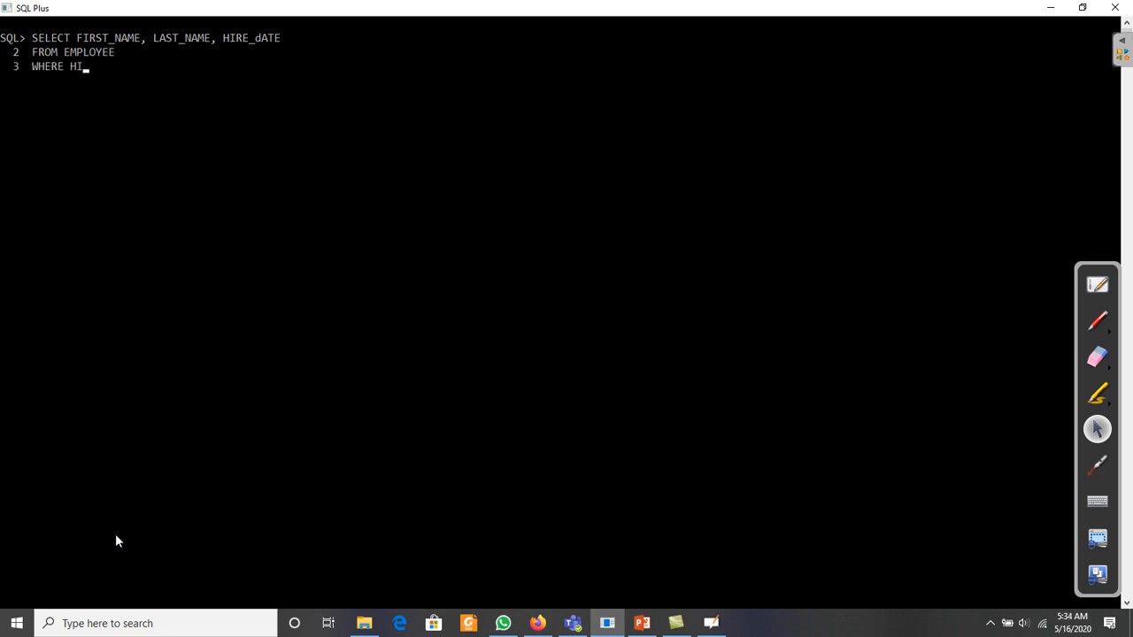
pyautogui.write('RE_d')
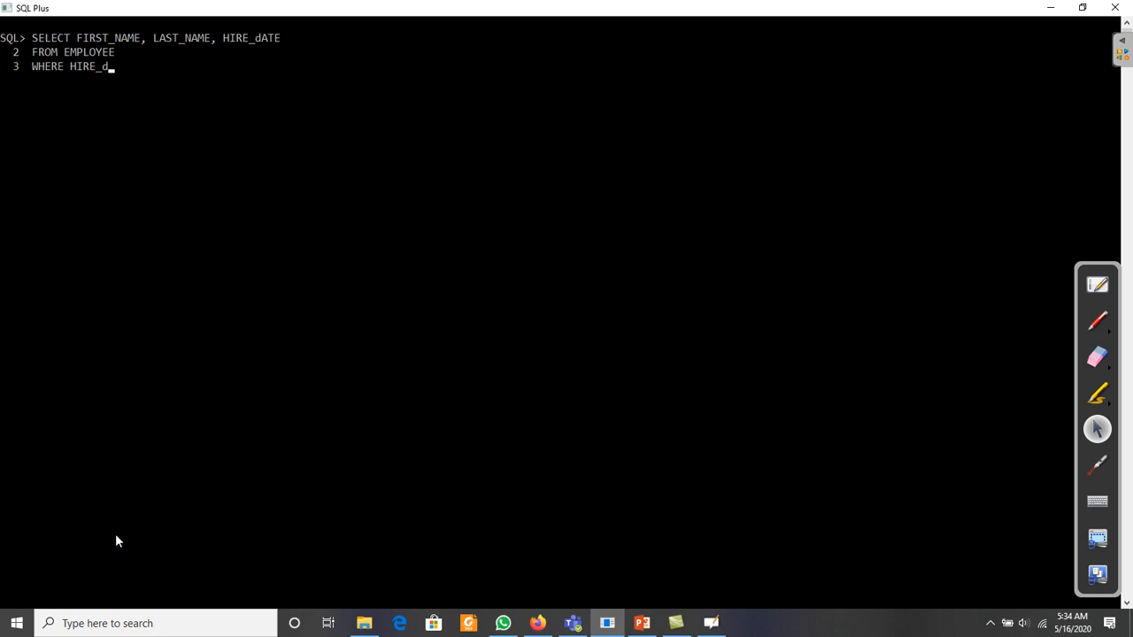
pyautogui.write('ATE')
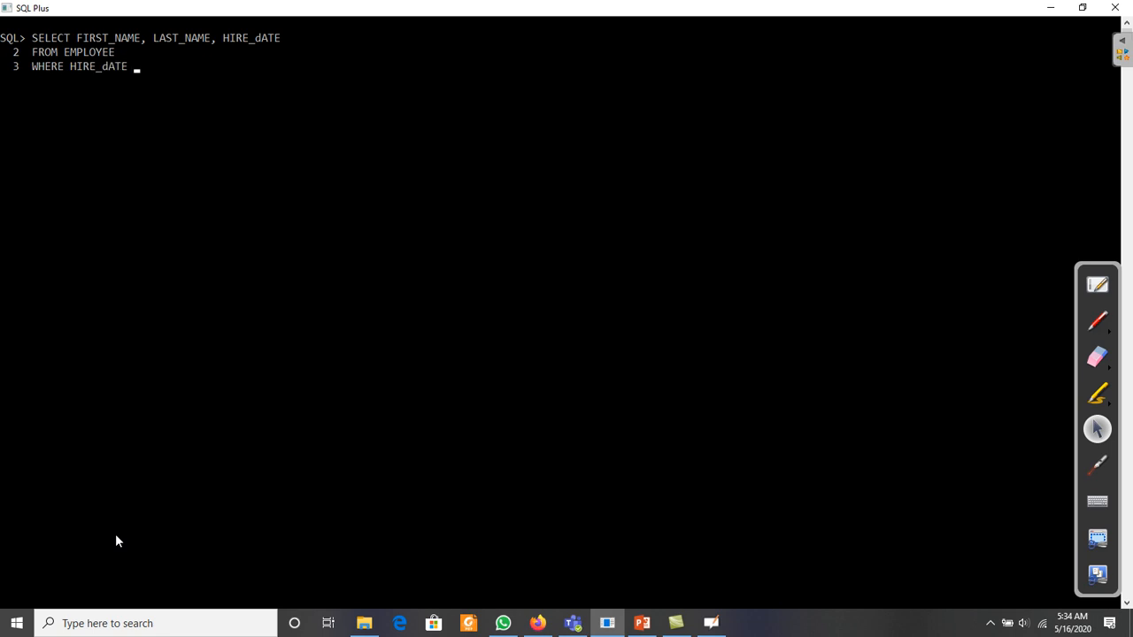
pyautogui.write('BETWEEN')
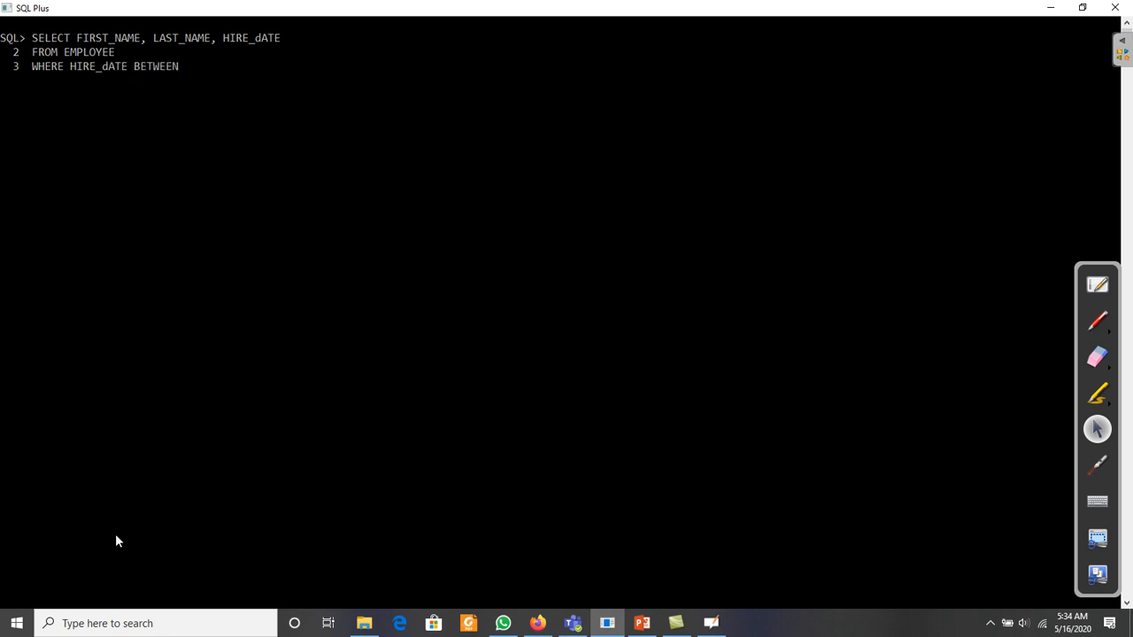
pyautogui.write("'1")
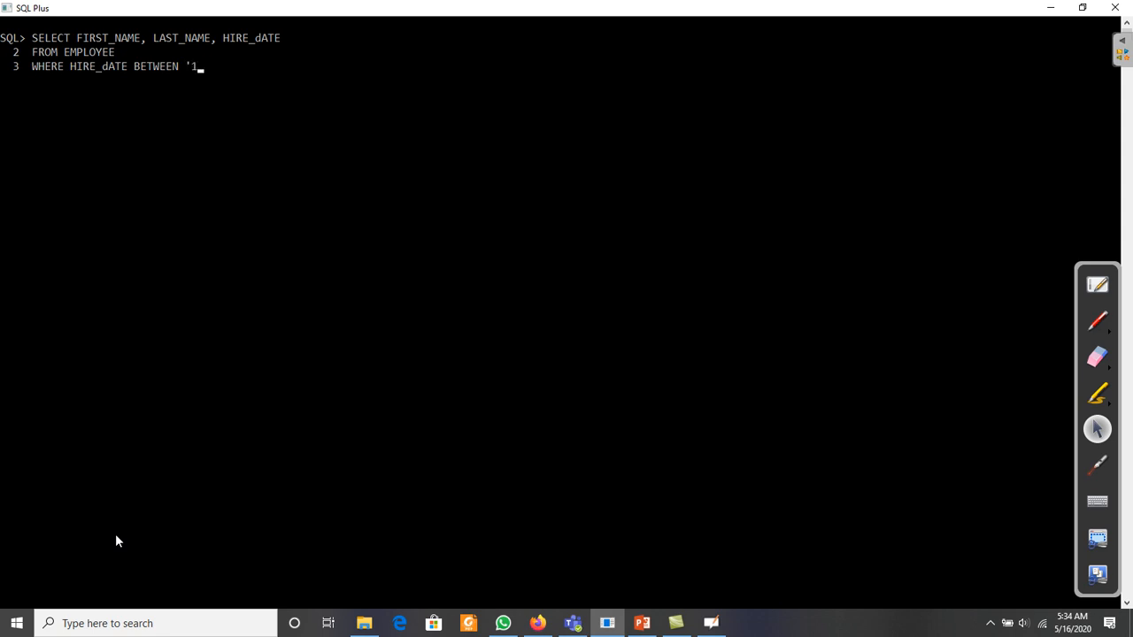
pyautogui.write('-')
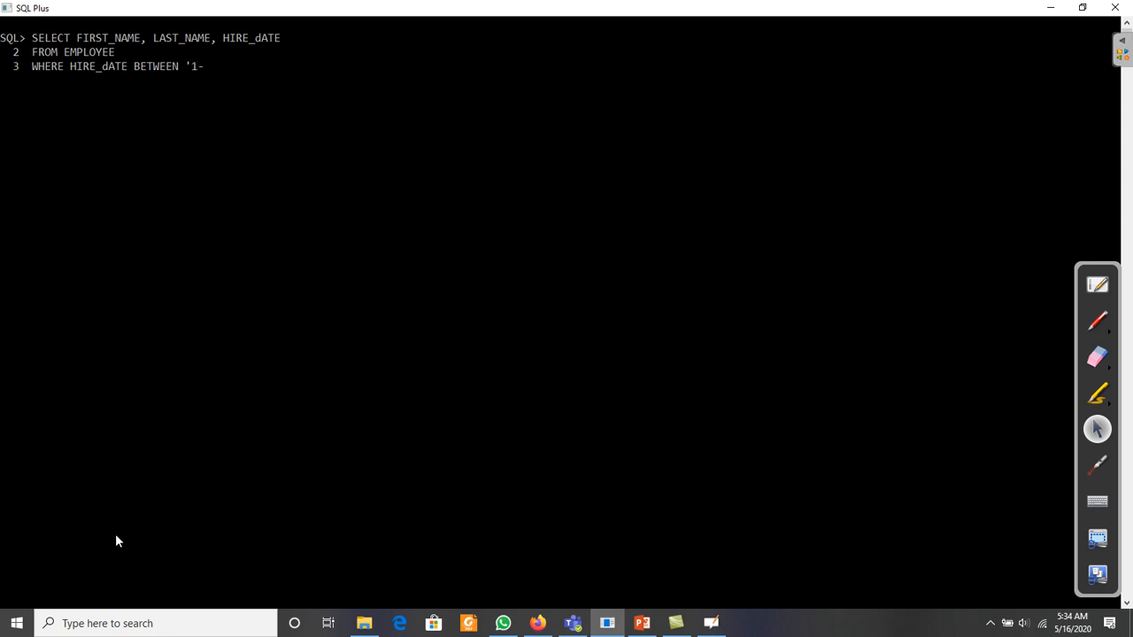
pyautogui.write('NOV')
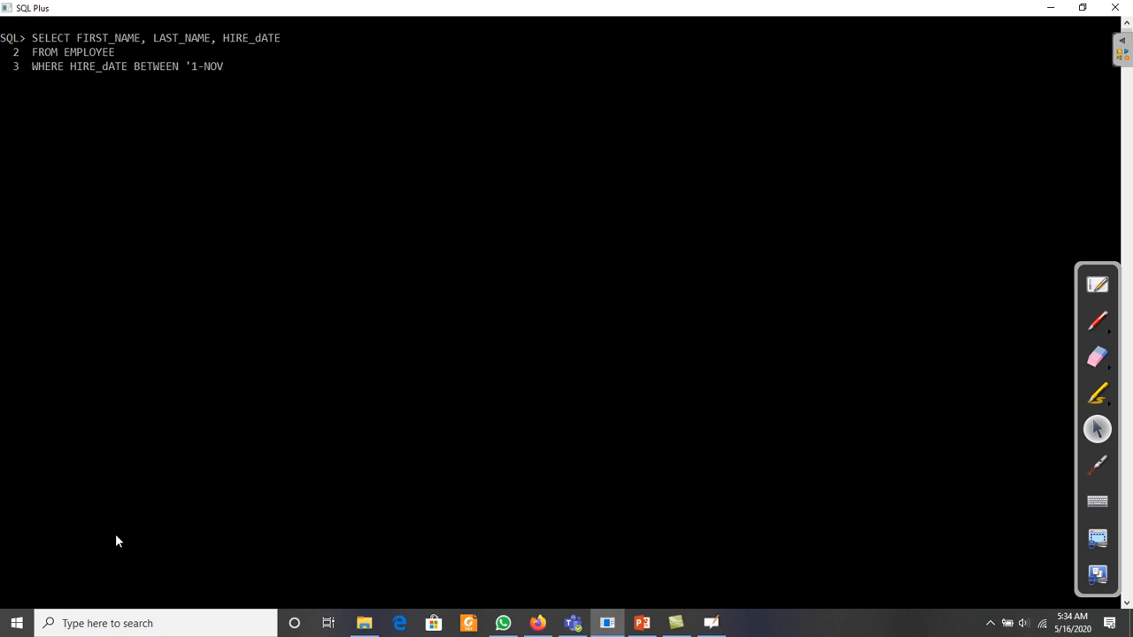
pyautogui.write('-0')
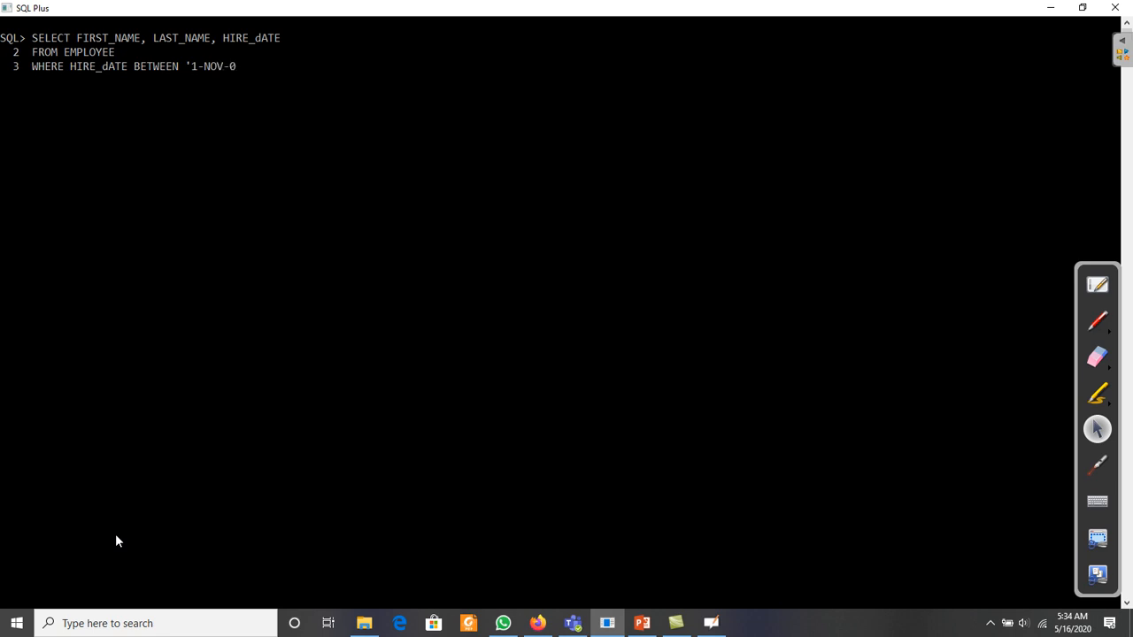
pyautogui.write("4'")
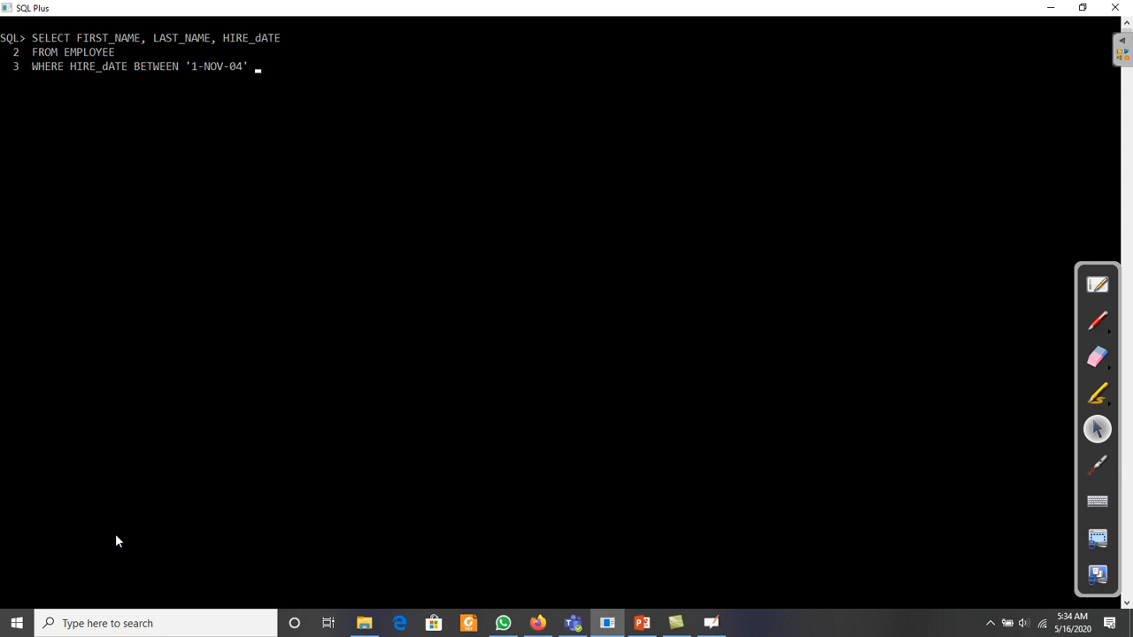
pyautogui.write('AND')
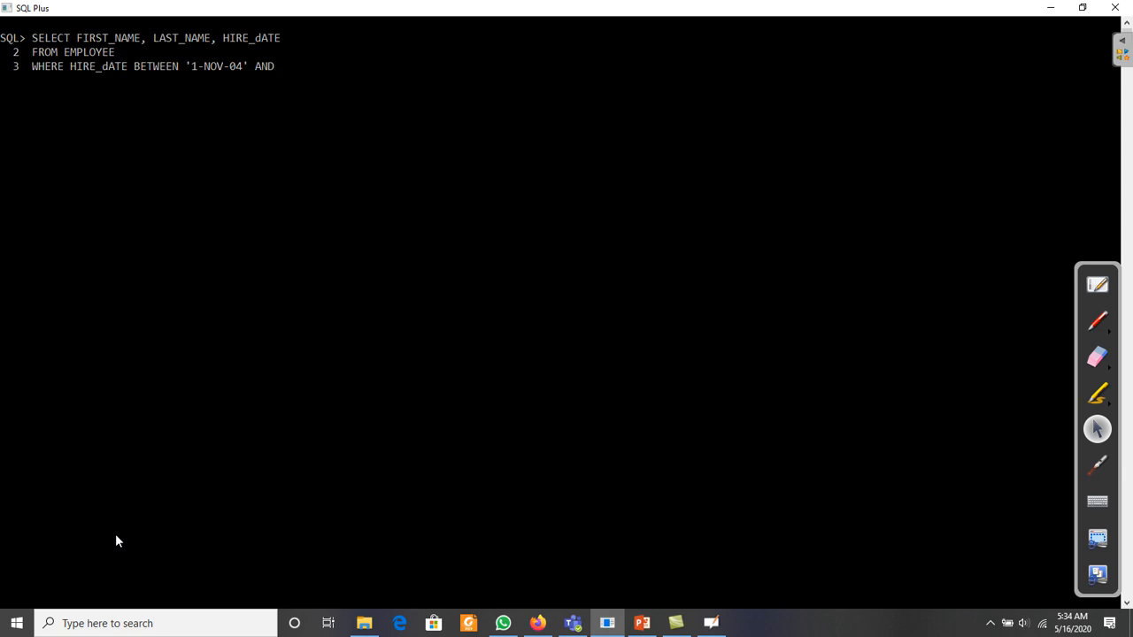
pyautogui.write("'1-")
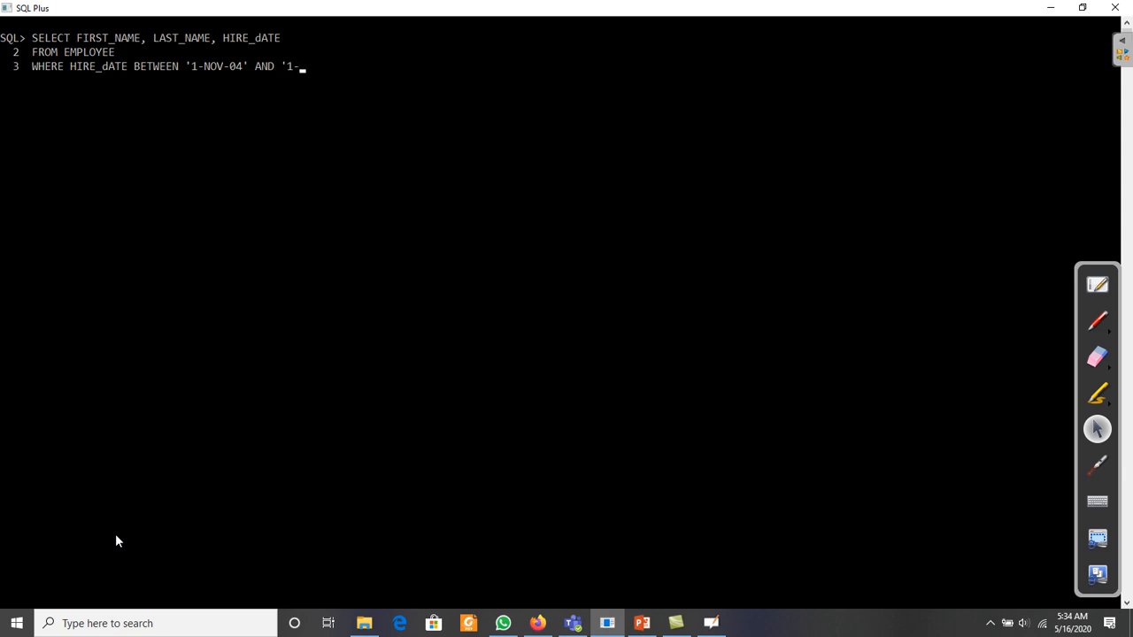
pyautogui.write('DEC')
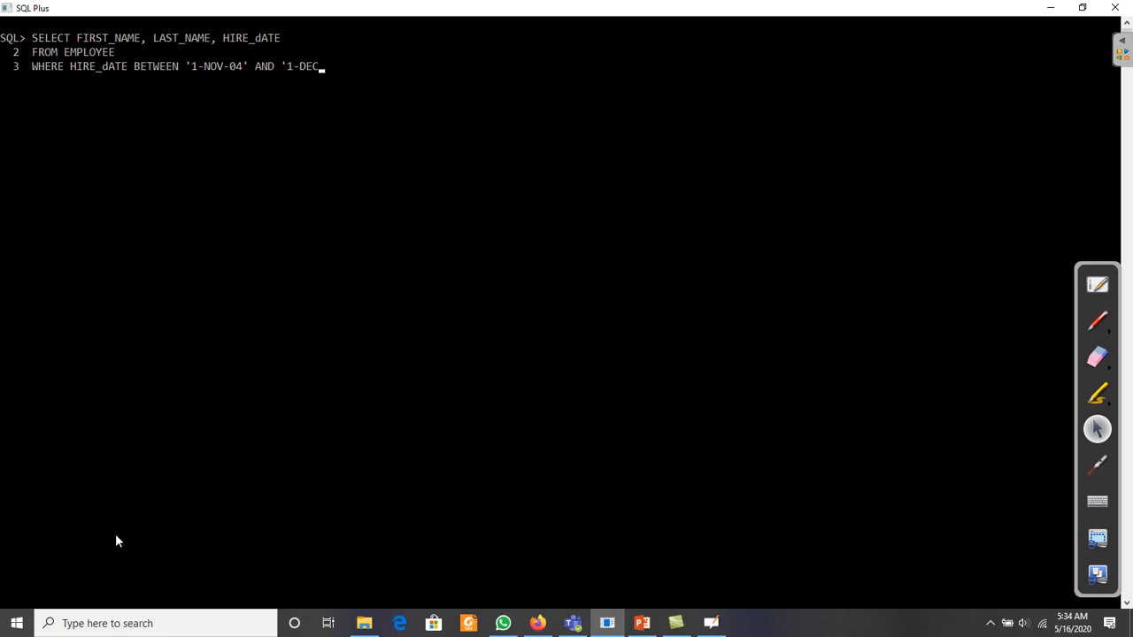
pyautogui.write('-0')
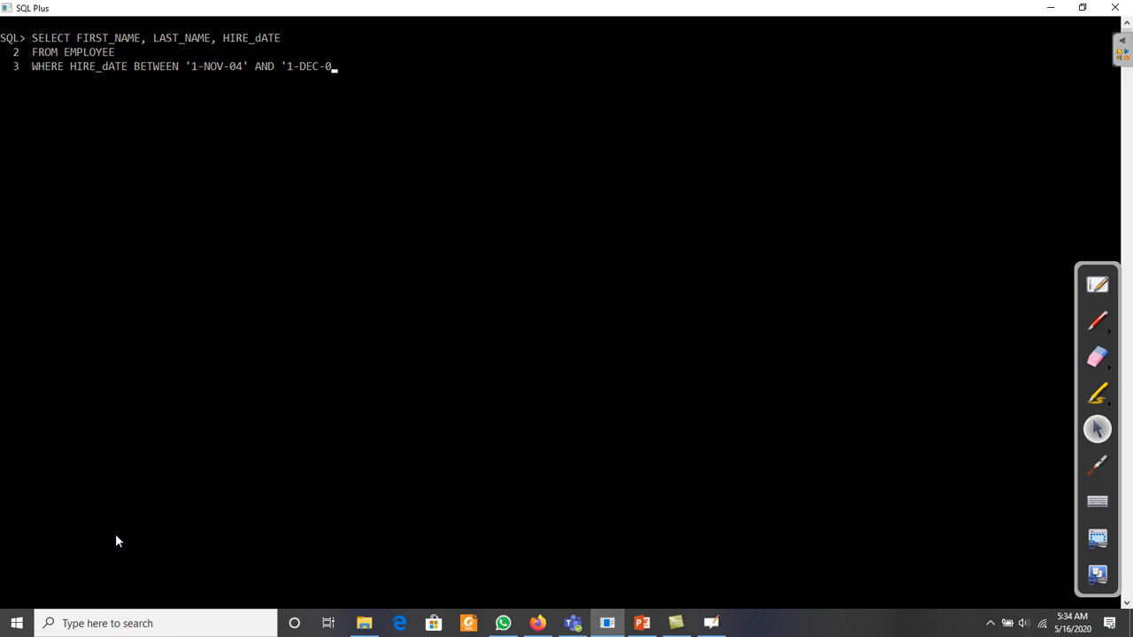
pyautogui.write("5';")
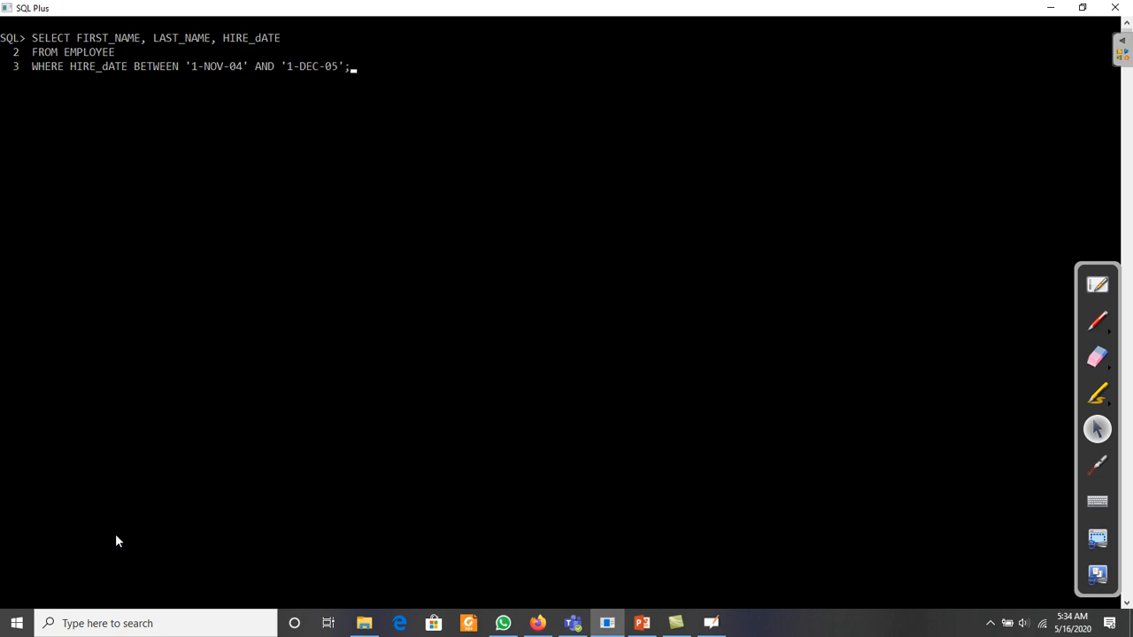
pyautogui.moveTo(223, 110)
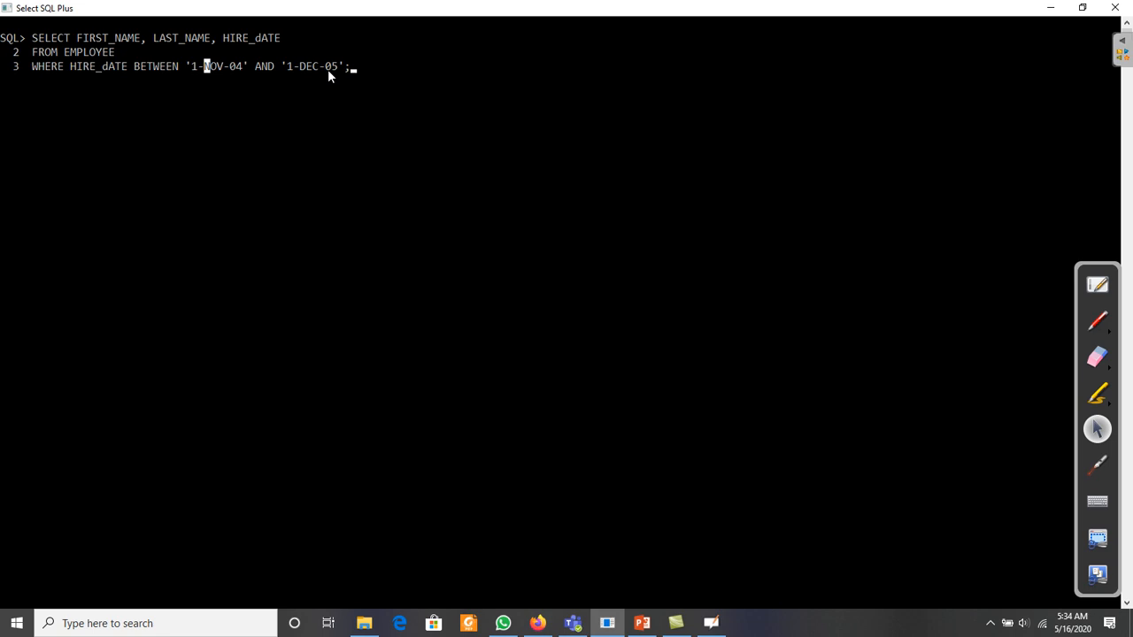
pyautogui.moveTo(358, 74)
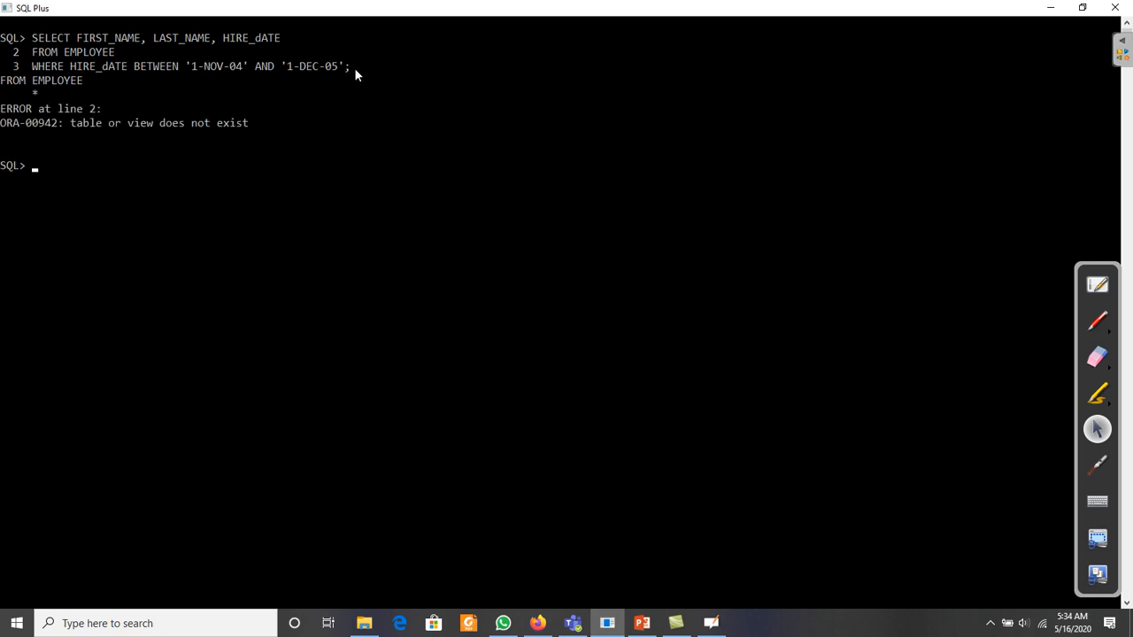
pyautogui.moveTo(54, 92)
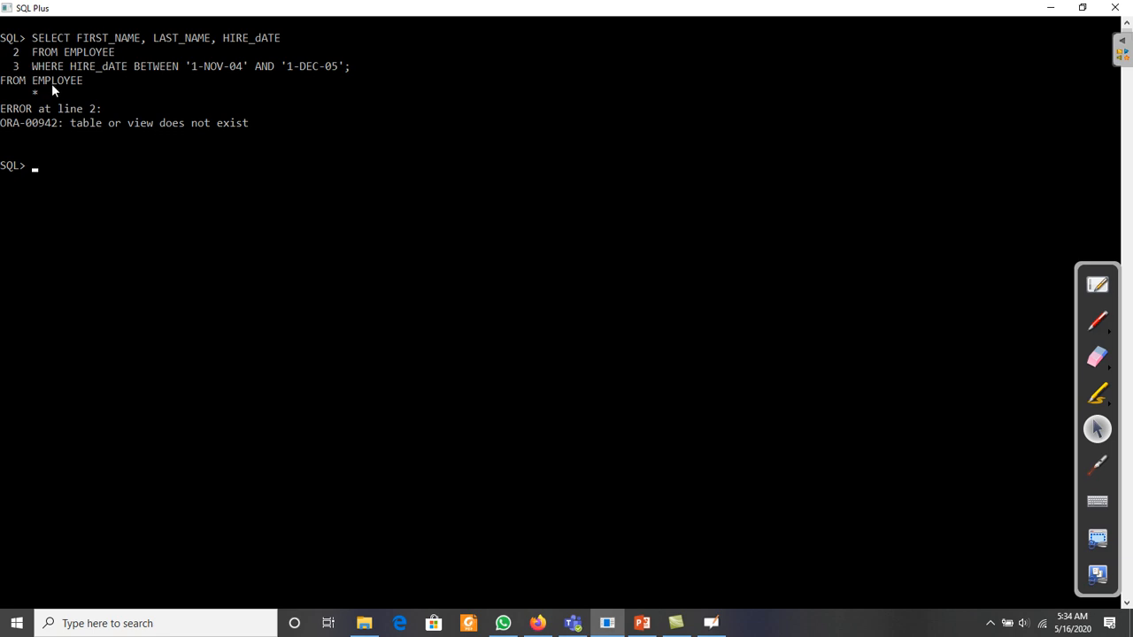
# Step: Retype the hire-date query against EMPLOYEES with the same 1-NOV-04 to 1-DEC-05 range
pyautogui.write('SELECT FIRST_NAME, LAST_NAME, HIRE_dATE')
pyautogui.write('FROM EMPLOYEE')
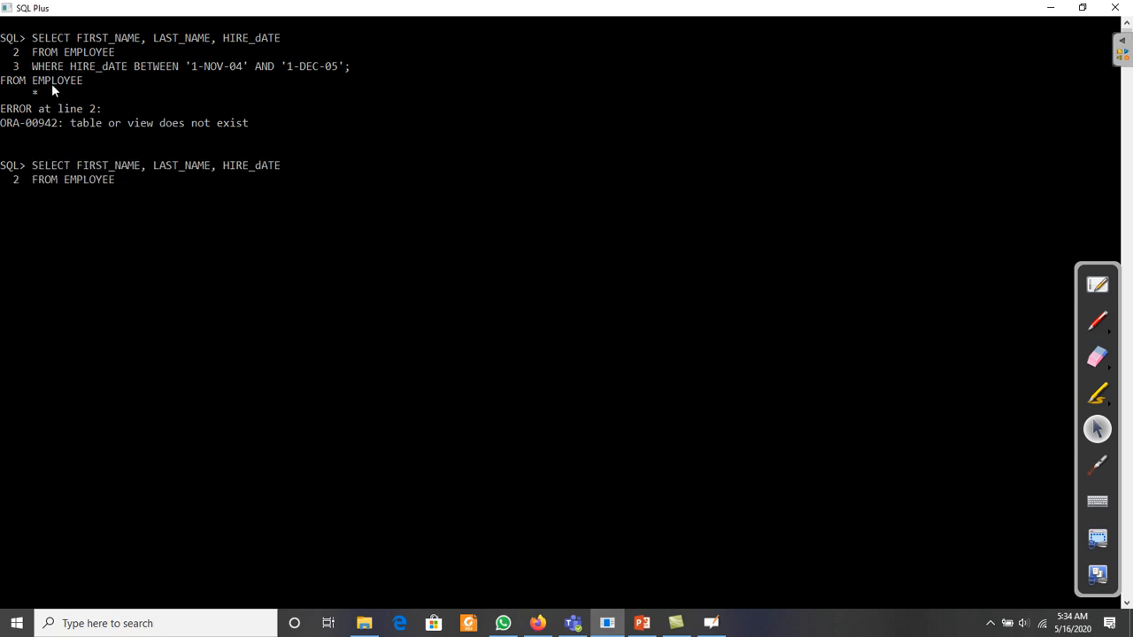
pyautogui.write('S')
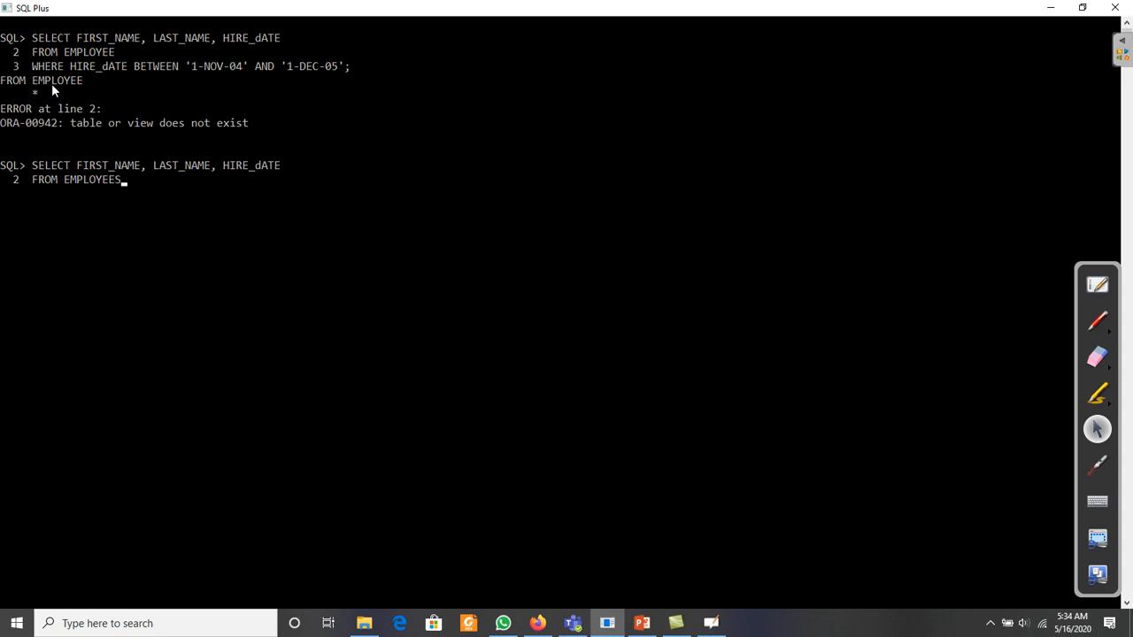
pyautogui.write('FROM EMPLOYEES')
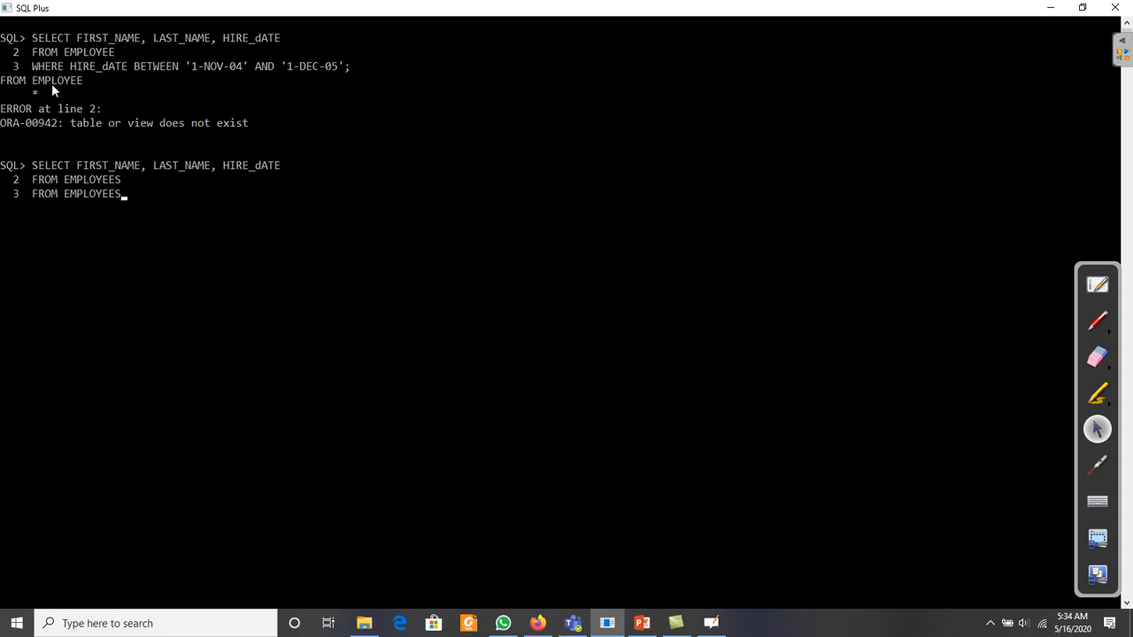
pyautogui.write("WHERE HIRE_dATE BETWEEN '1-NOV-04' AND '1-DEC-05';")
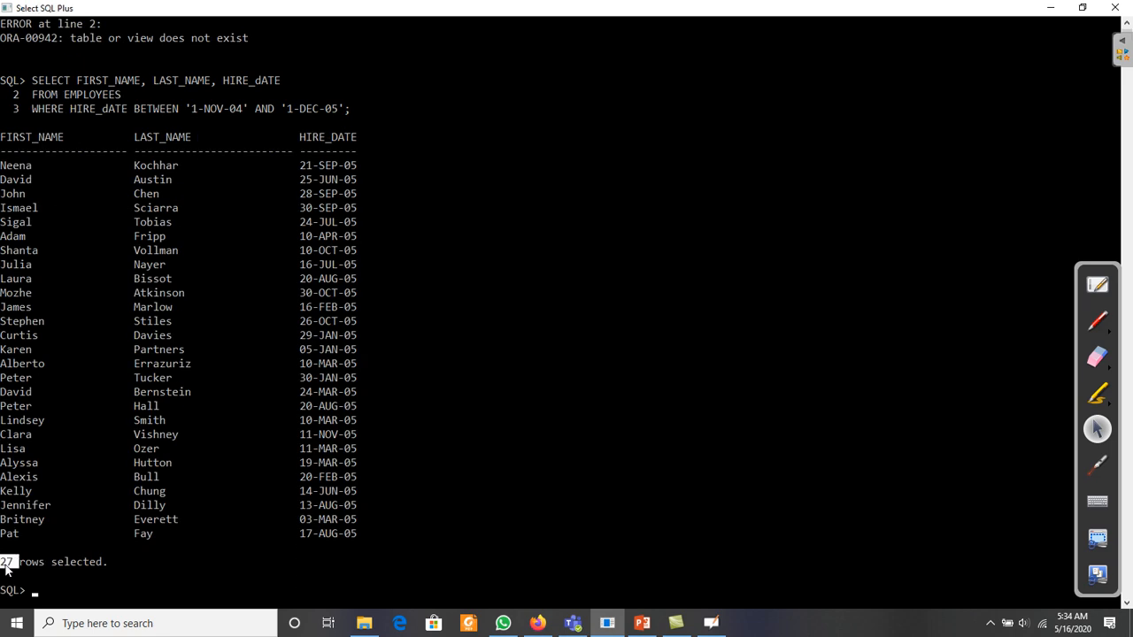
pyautogui.moveTo(246, 108)
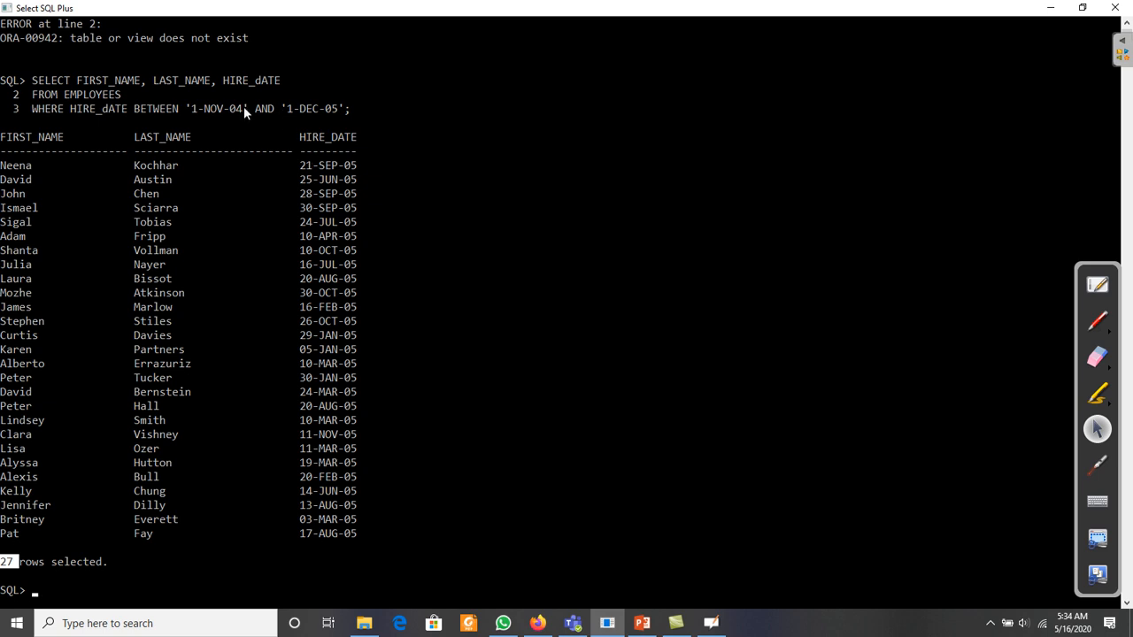
# Step: Highlight the lower bound date 1-NOV-04 in the 27-row result query
pyautogui.doubleClick(216, 108)
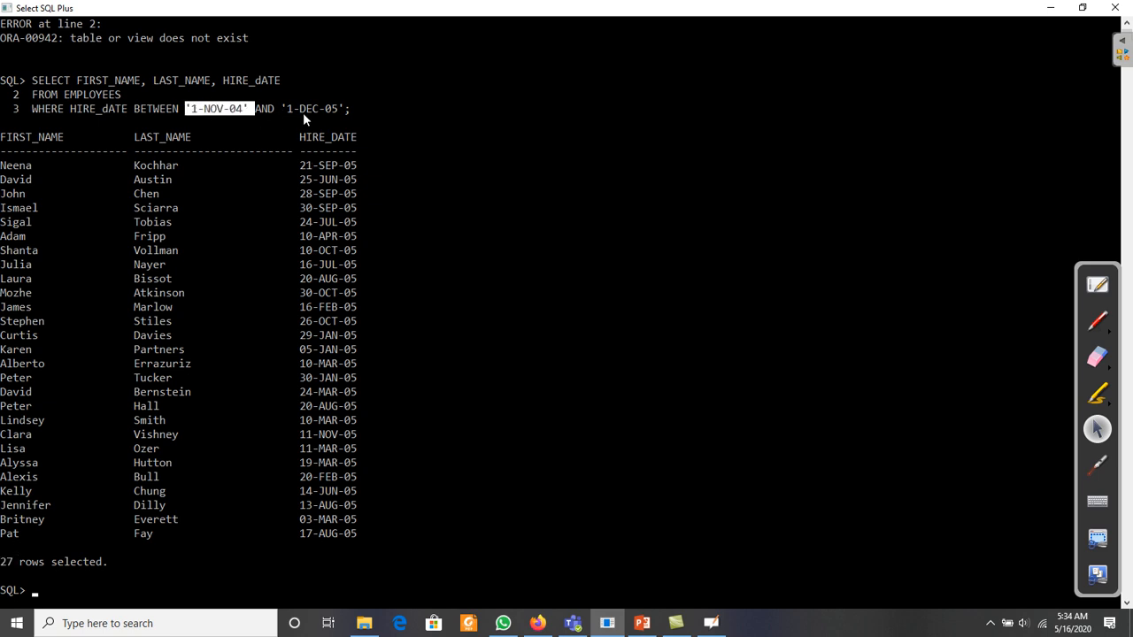
pyautogui.moveTo(315, 116)
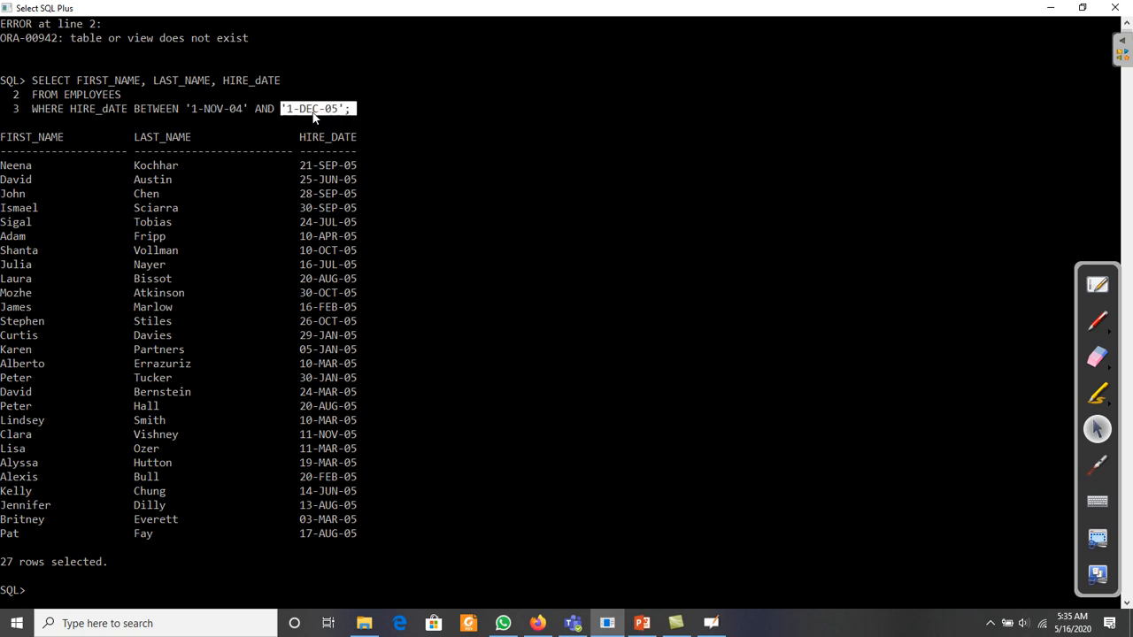
pyautogui.moveTo(858, 453)
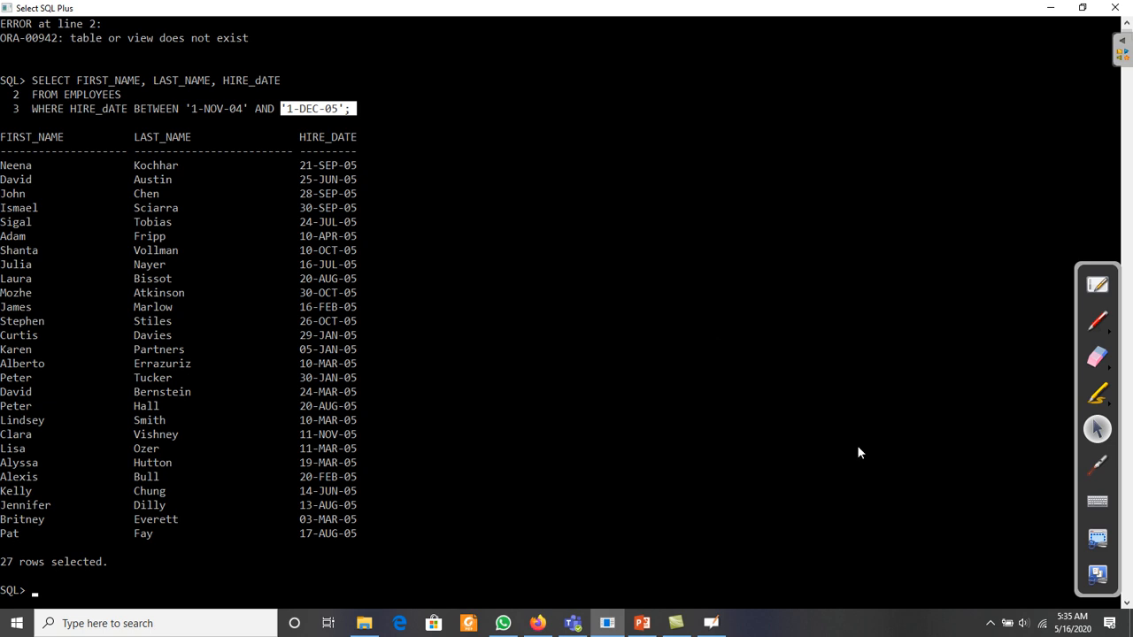